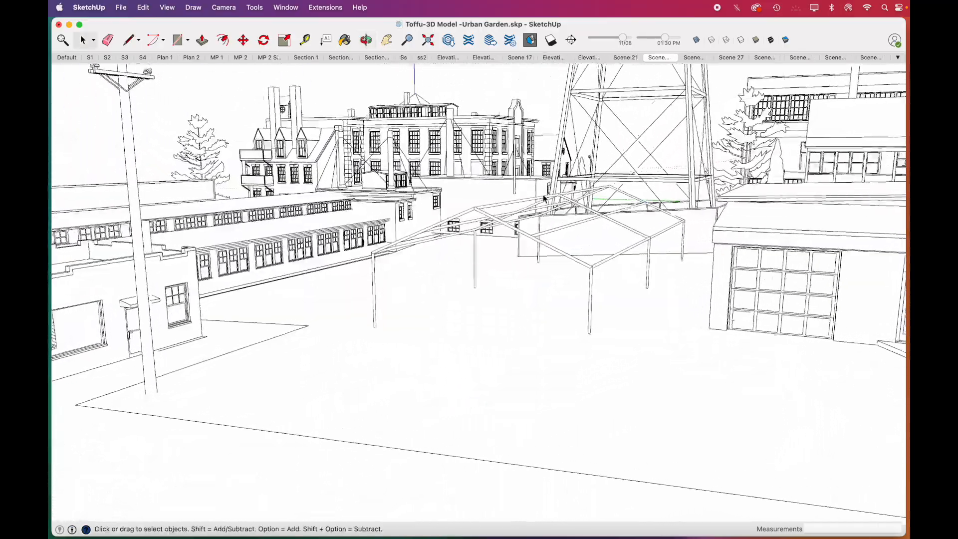
Isolate the canopy frame, turn off Axes, and export it as an Urban Garden PDF
left_click(192, 144)
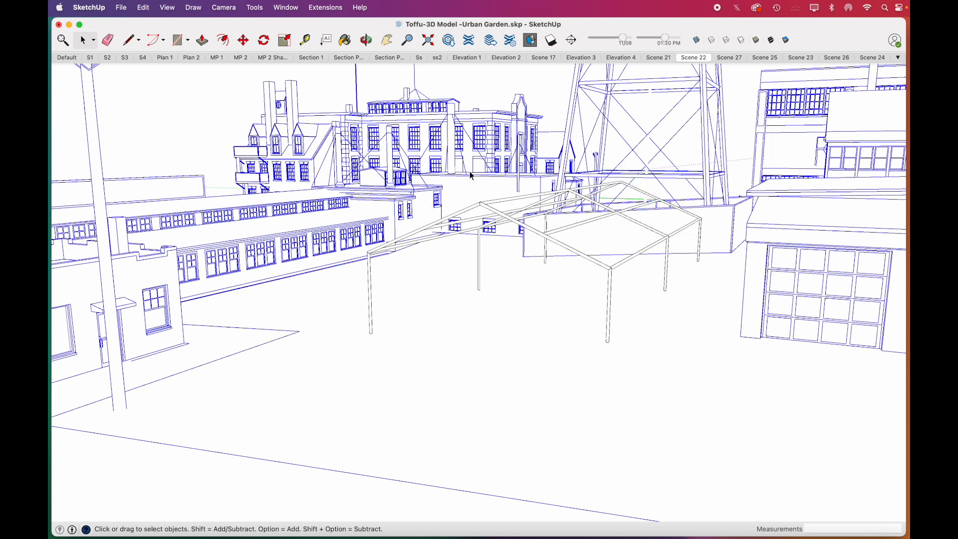
right_click(474, 175)
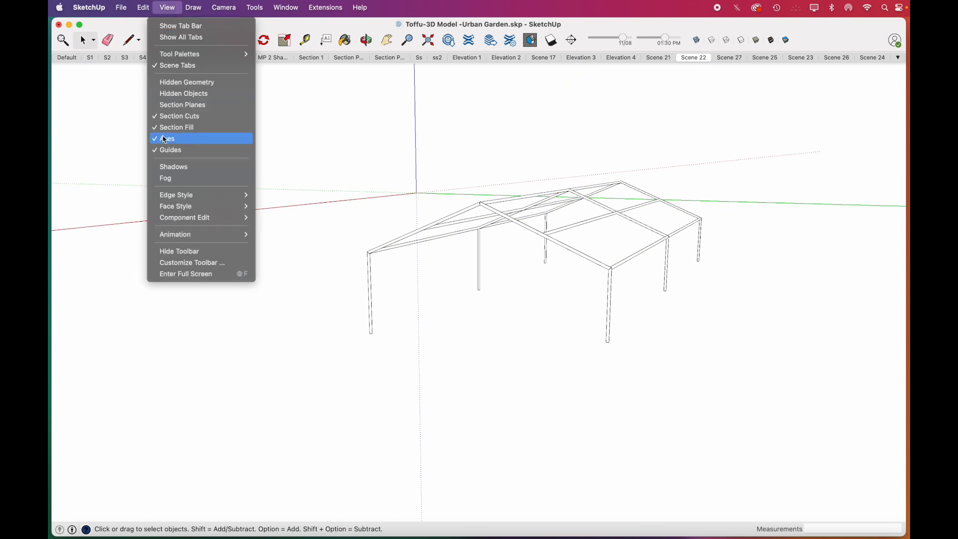
left_click(120, 7)
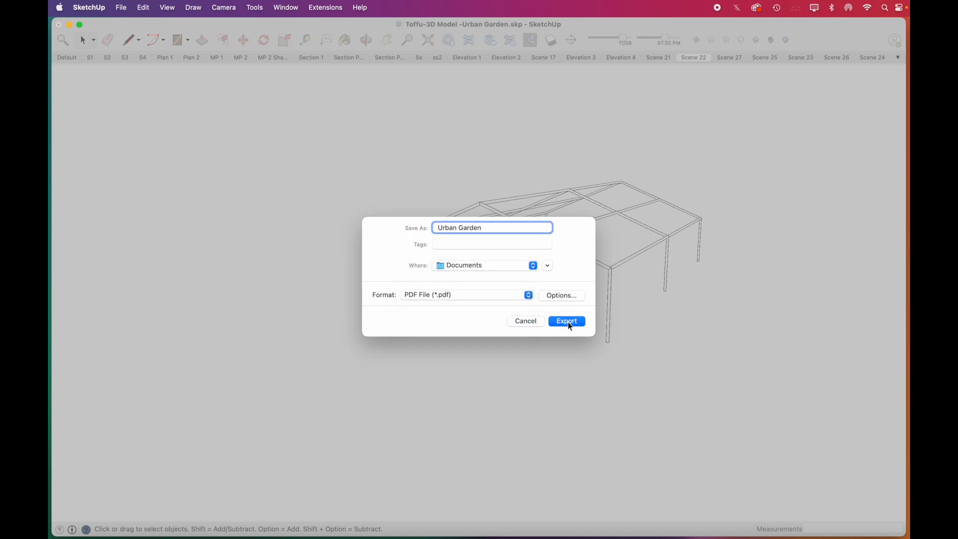
left_click(142, 7)
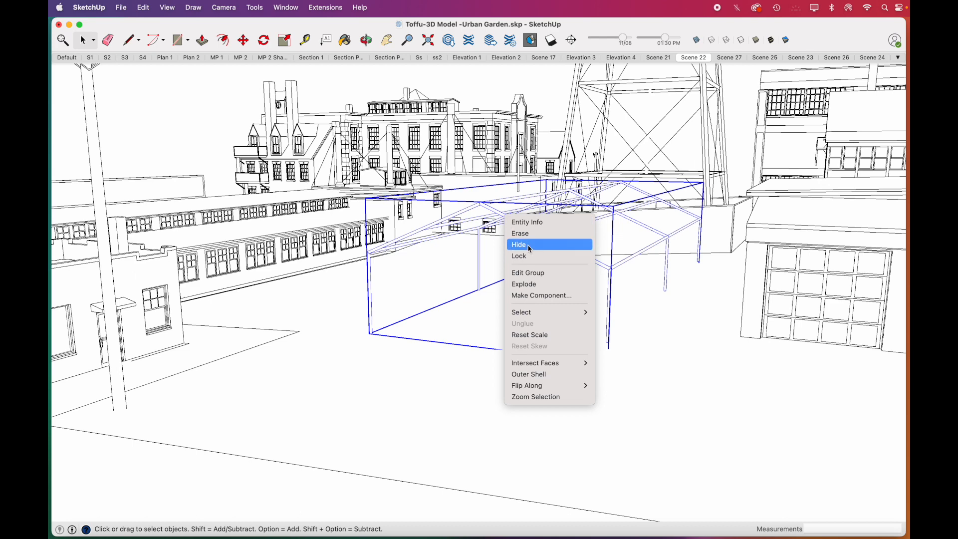
Hide the canopy, begin a second PDF export, then undo the hide
left_click(121, 7)
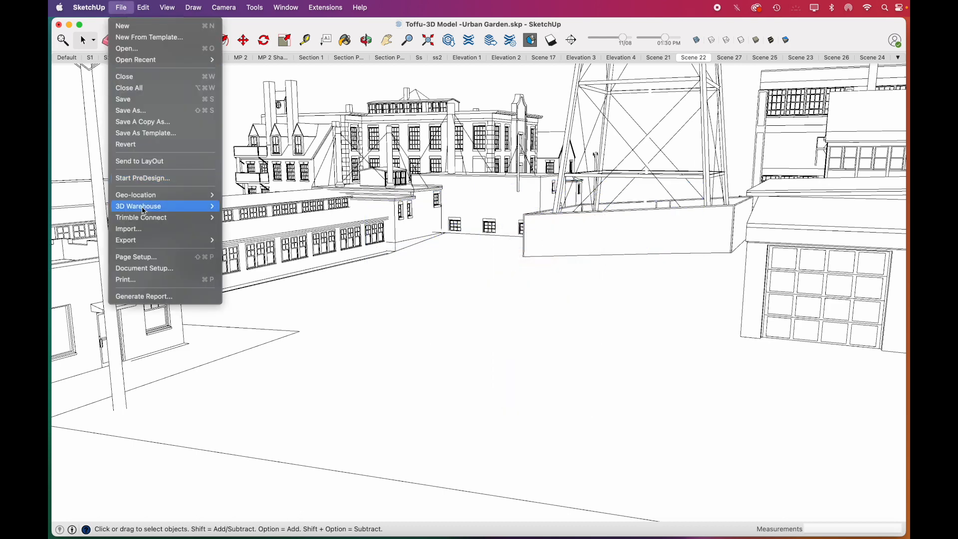
left_click(126, 239)
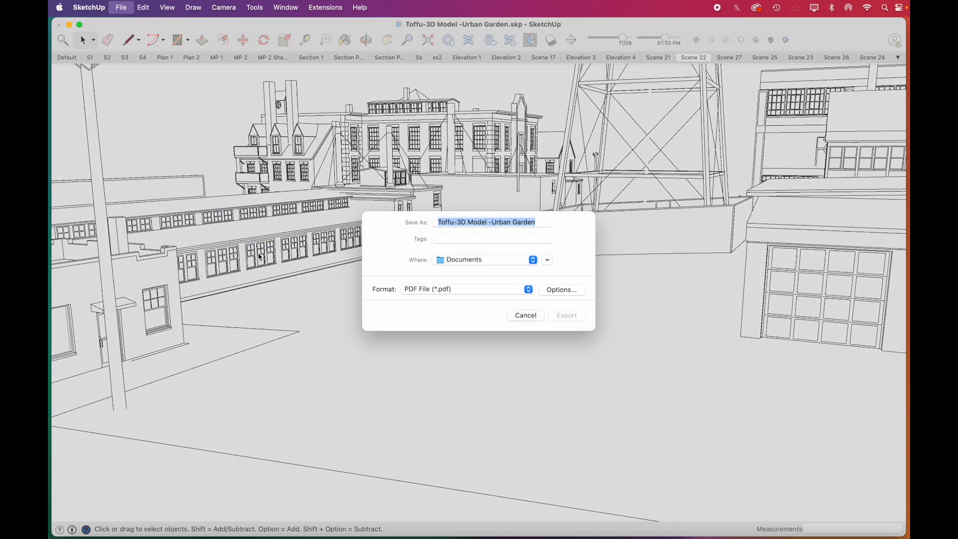
left_click(143, 7)
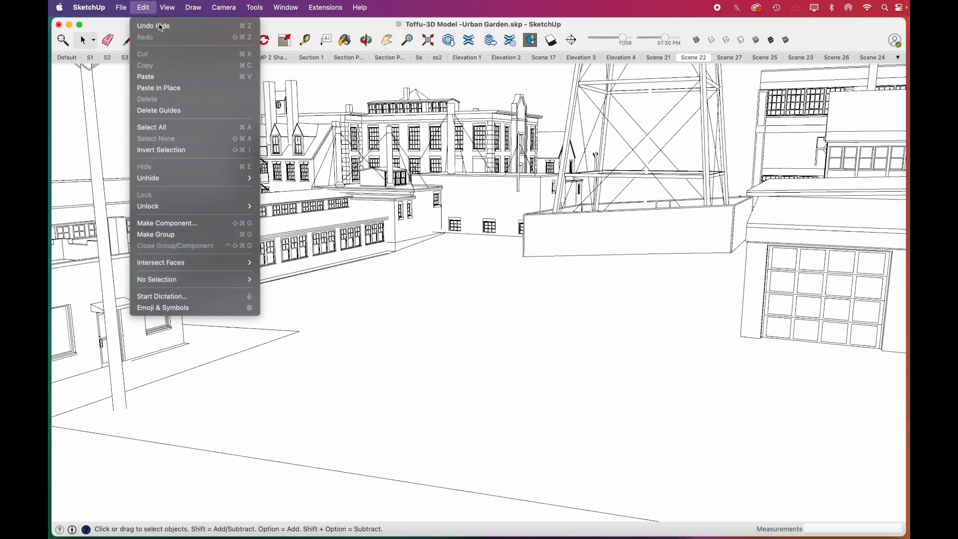
left_click(286, 8)
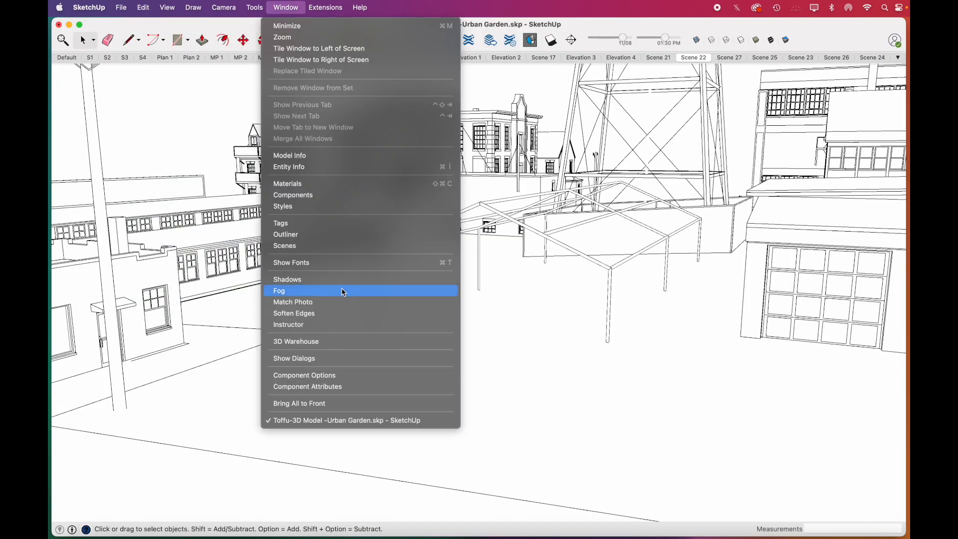
Turn on August-morning shadows, set the view to mostly shadow shapes, and begin an image export
left_click(287, 280)
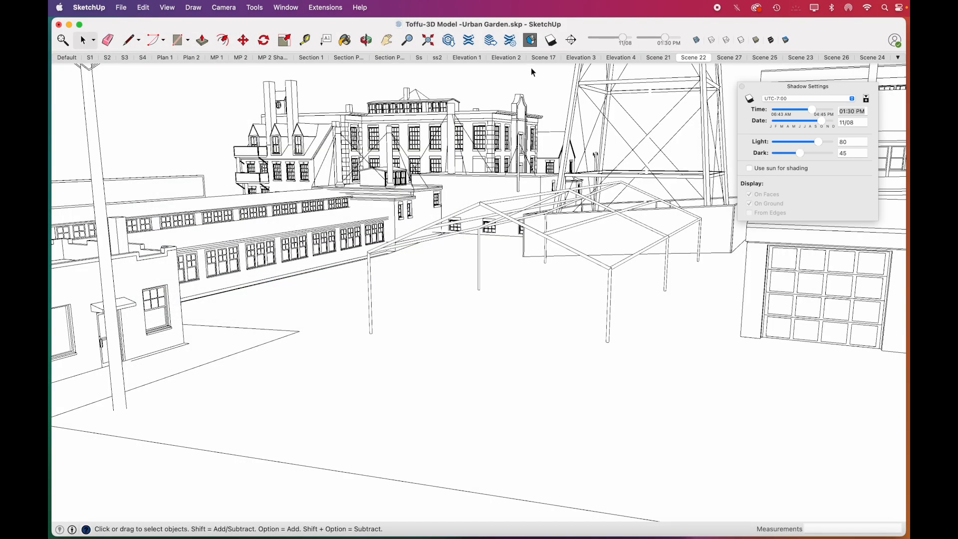
mouse_move(650, 228)
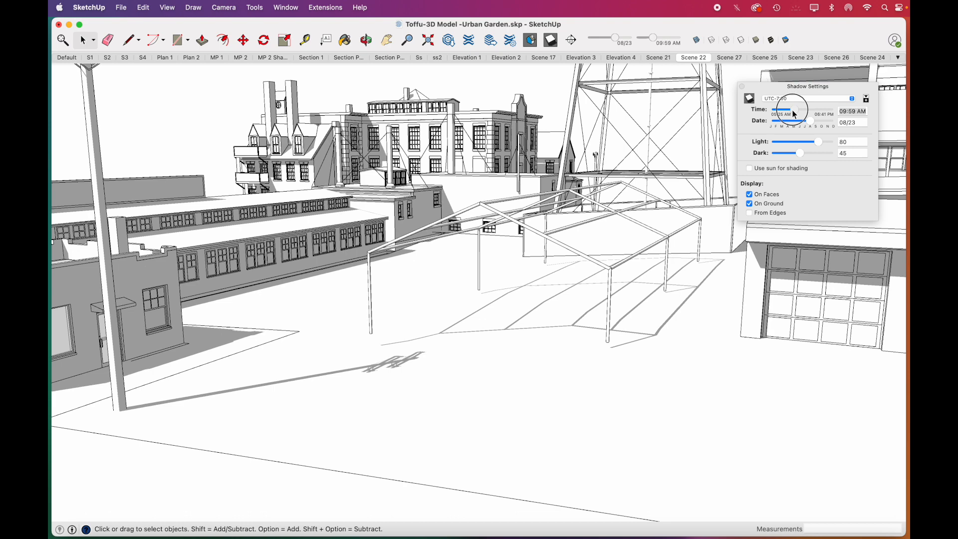
left_click(166, 8)
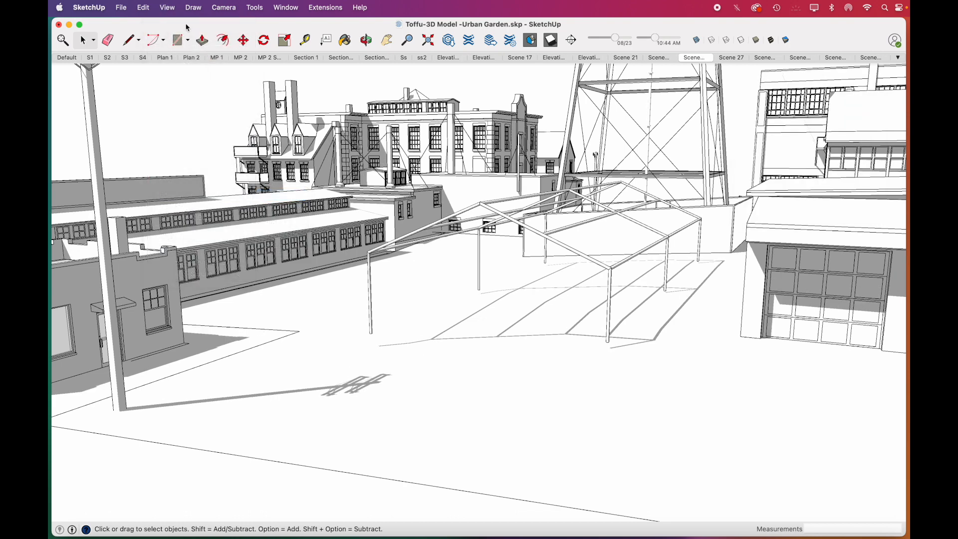
left_click(167, 7)
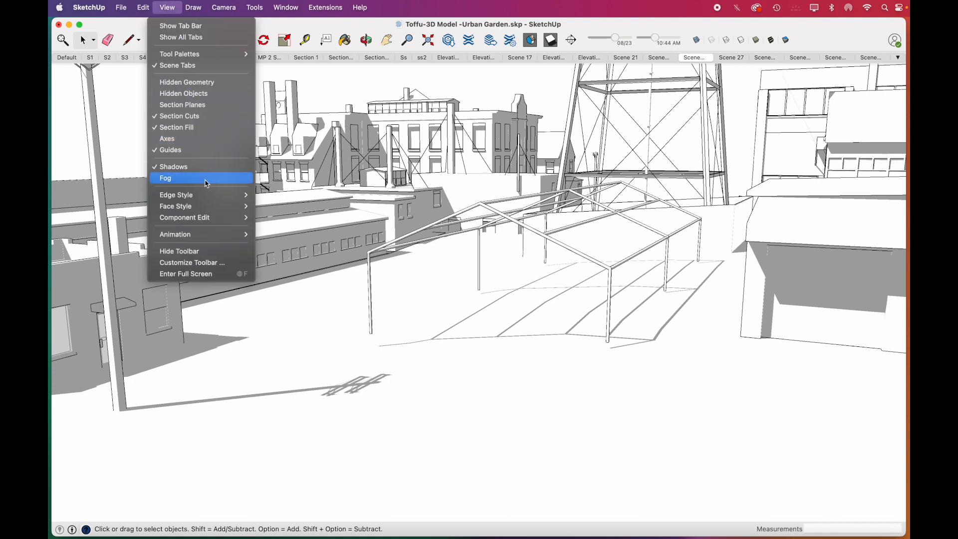
left_click(165, 177)
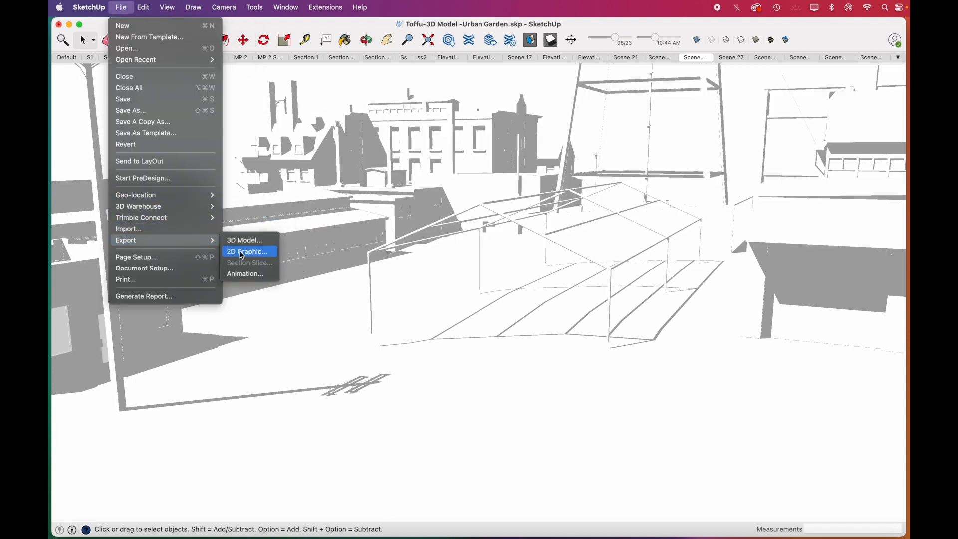
left_click(247, 251)
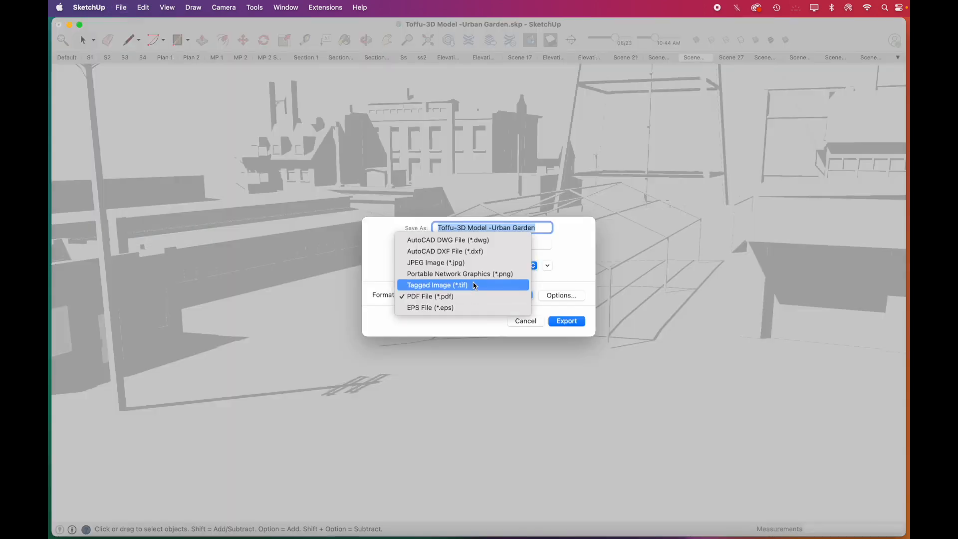
left_click(565, 321)
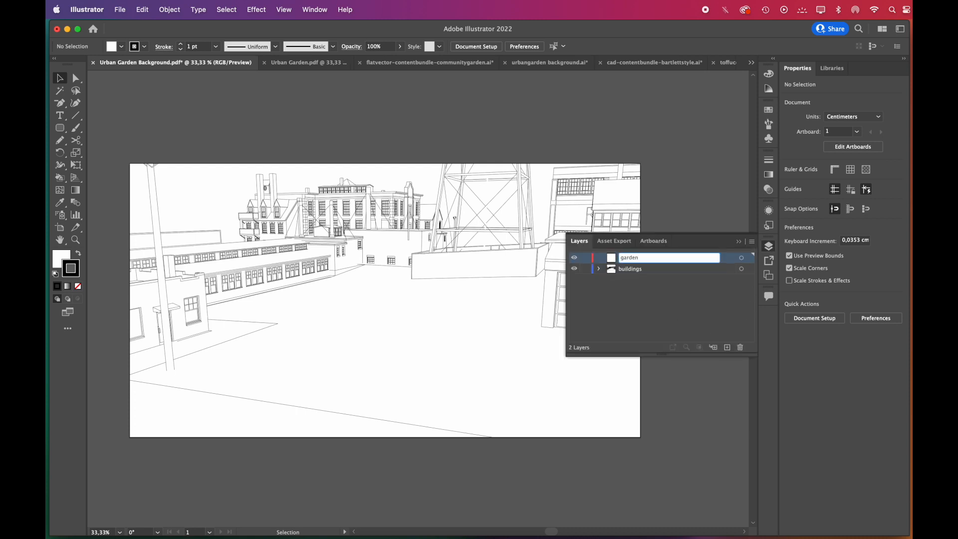
Add a background layer, toggle a layer's visibility, and crop the artboard with Edit Artboards
left_click(727, 347)
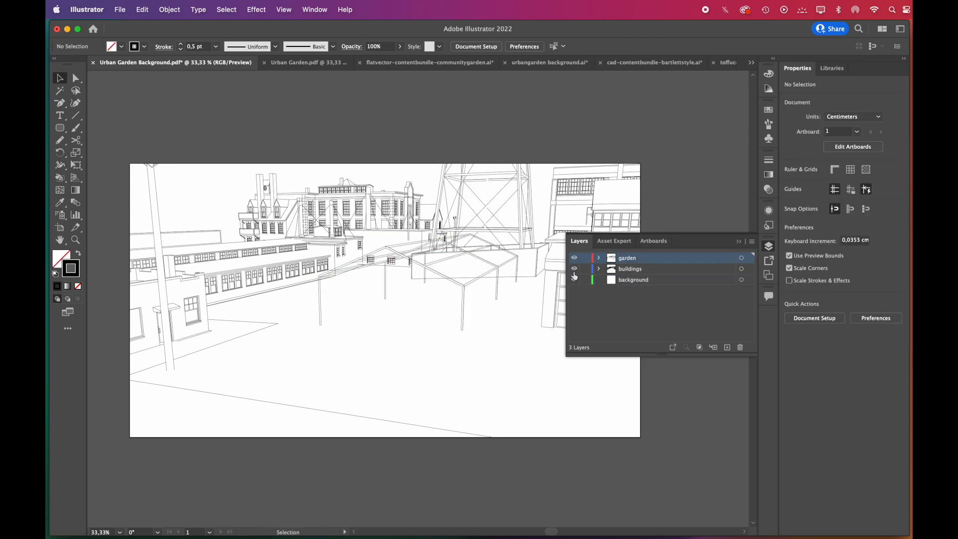
left_click(626, 258)
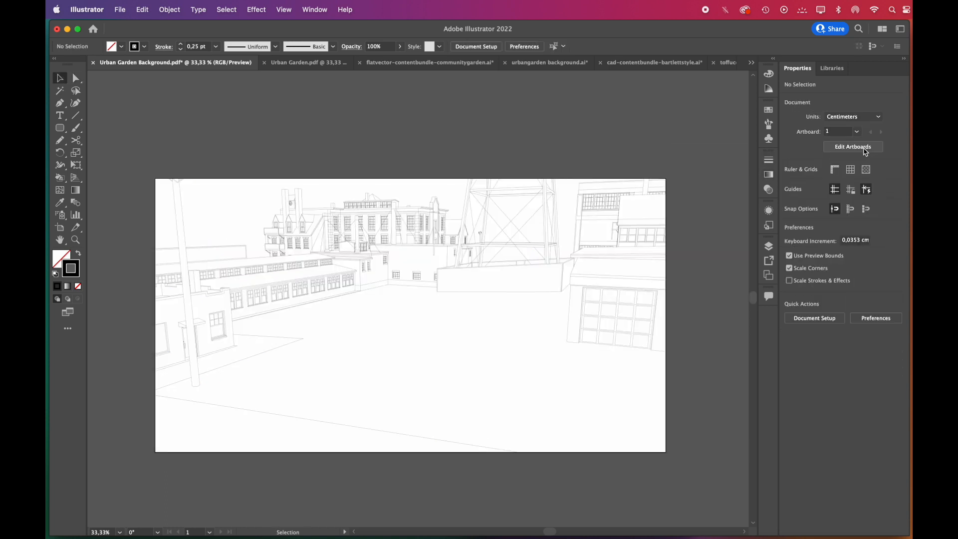
left_click(851, 146)
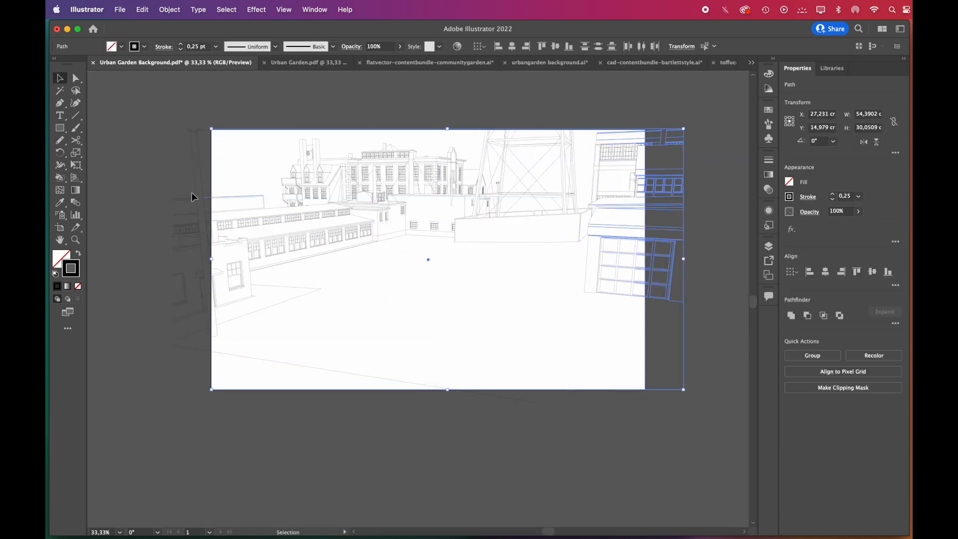
left_click(59, 177)
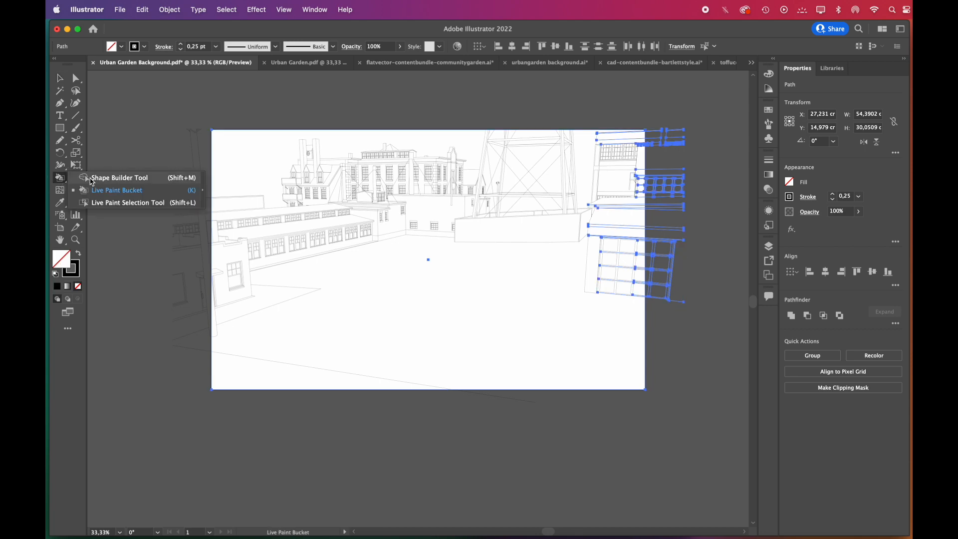
left_click(120, 177)
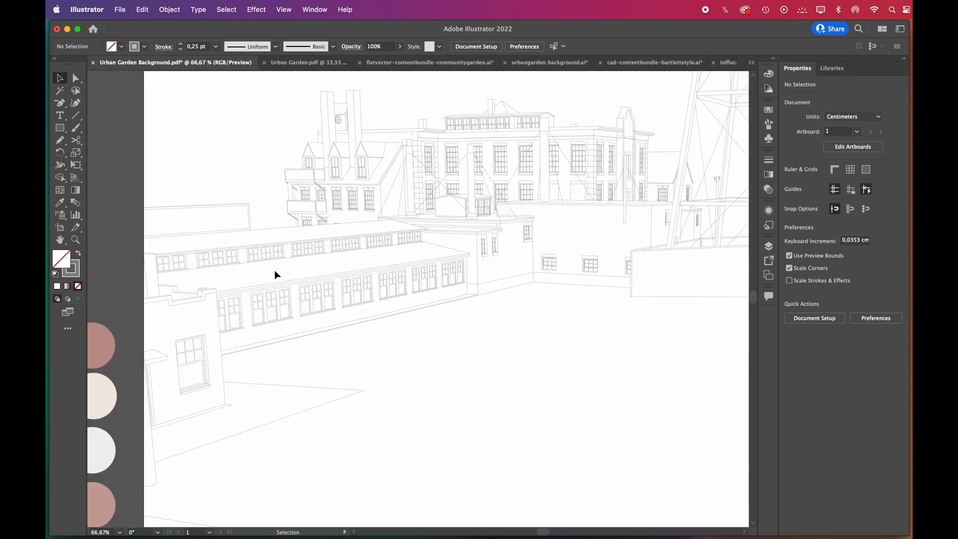
Fill the scene's regions with the Live Paint Bucket and expand them into shapes
left_click(169, 9)
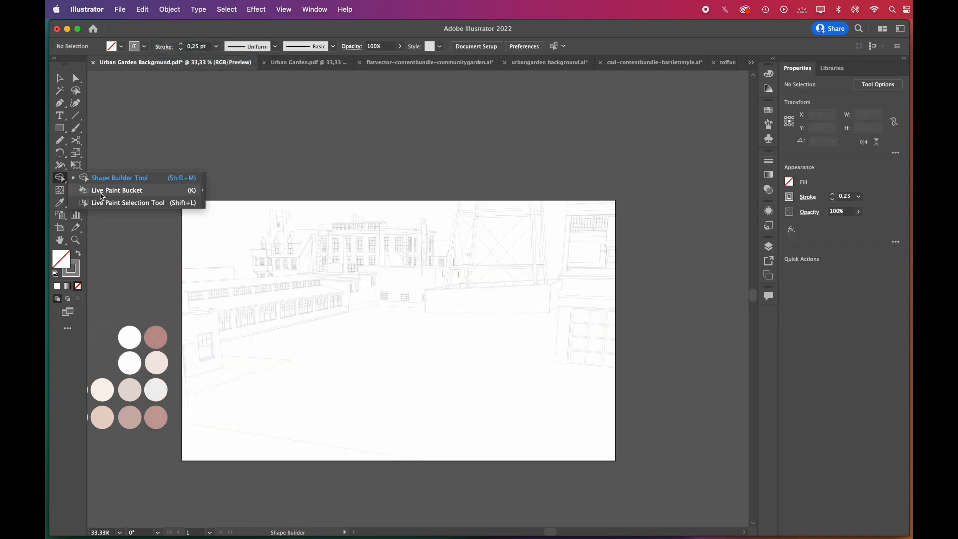
left_click(117, 190)
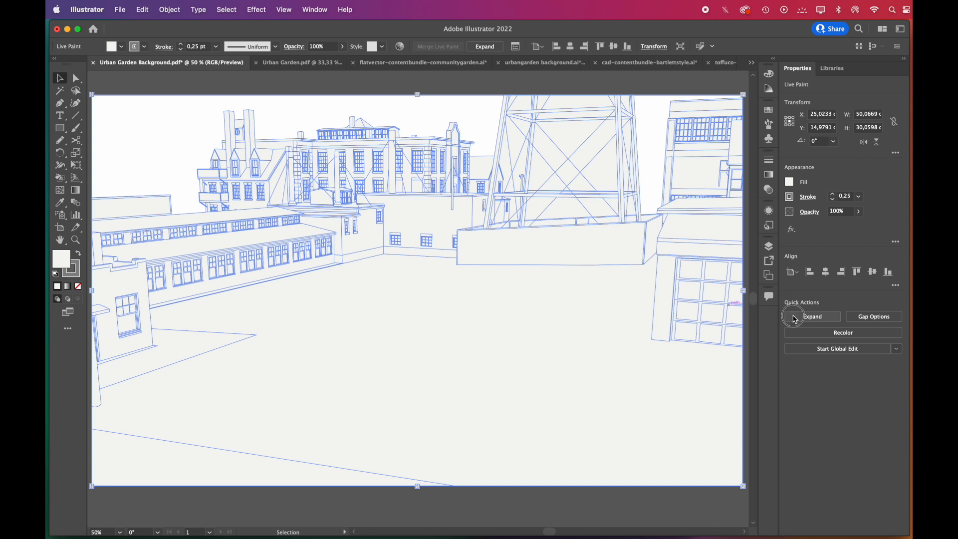
left_click(813, 316)
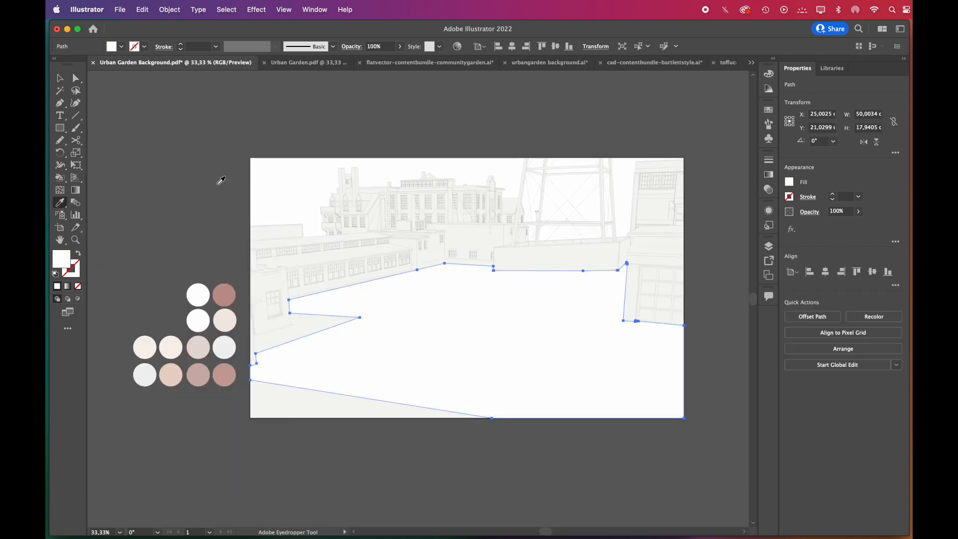
Sample a swatch colour, then set fills to efefef and f9f9f9
left_click(226, 9)
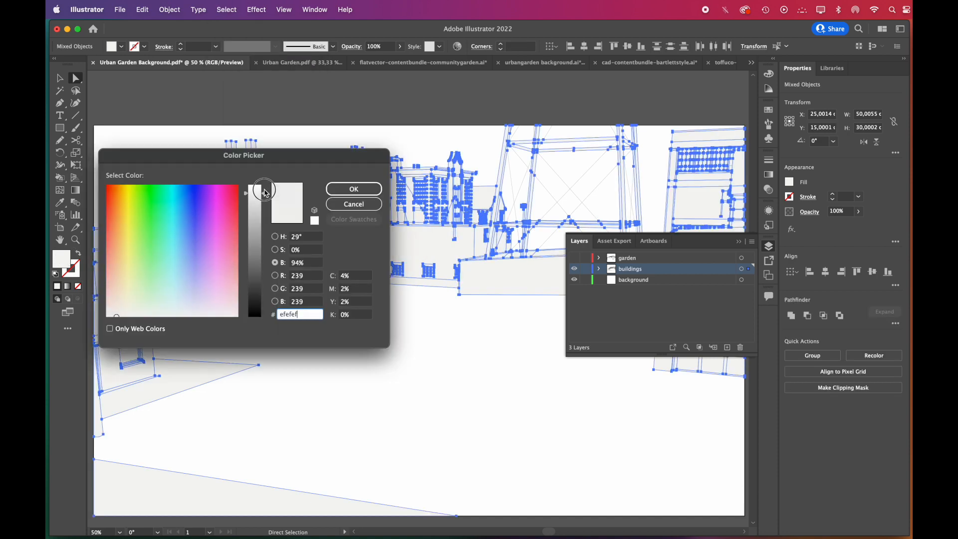
left_click(353, 188)
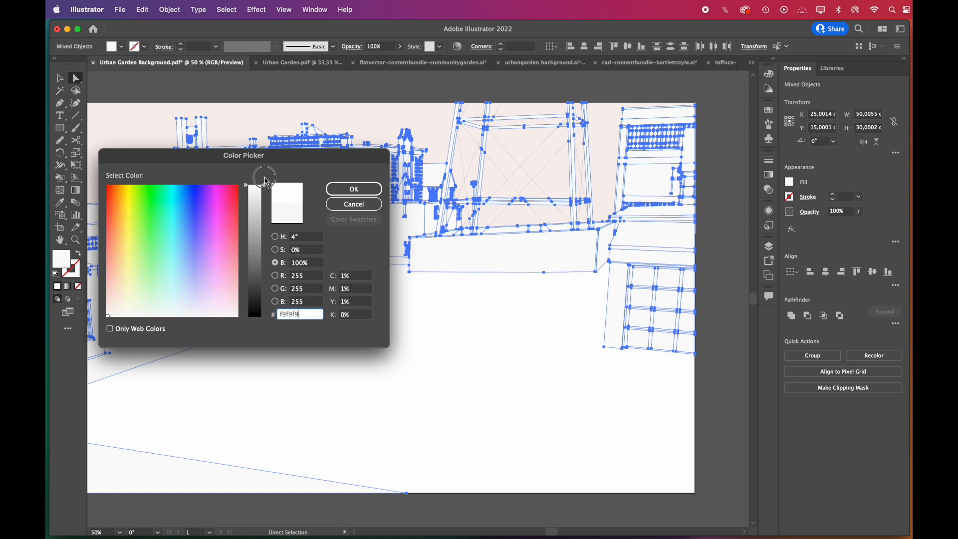
left_click(353, 188)
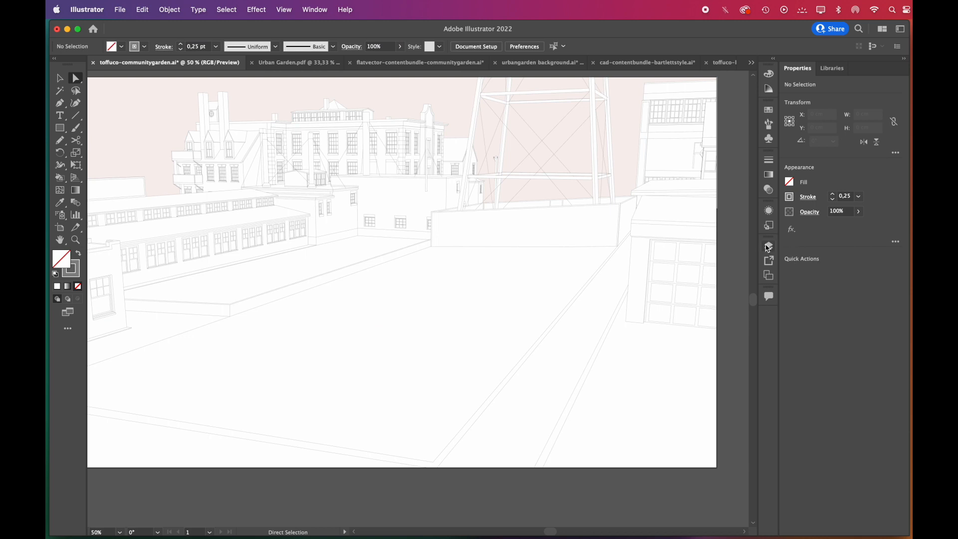
Sample the dusty pink colour for the paving and make the buildings layer active
left_click(768, 247)
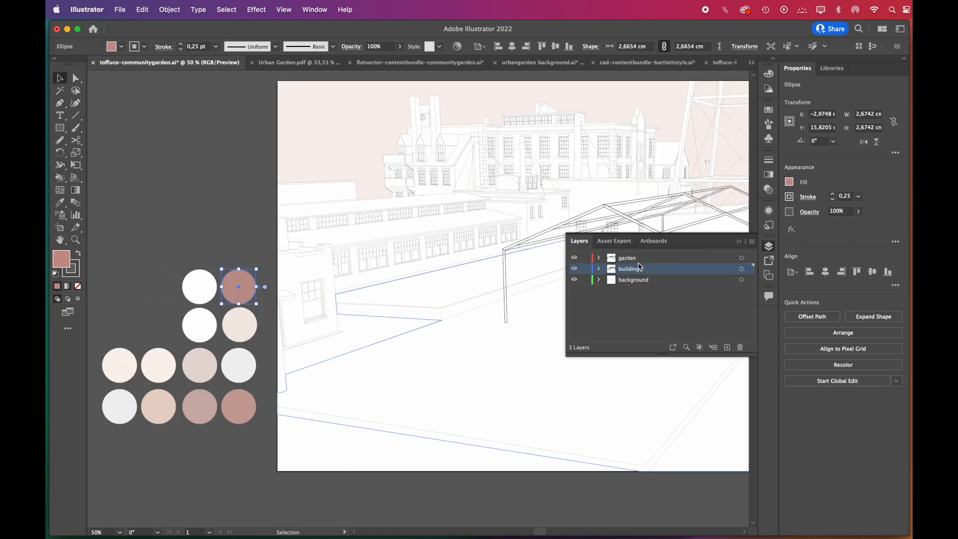
left_click(170, 9)
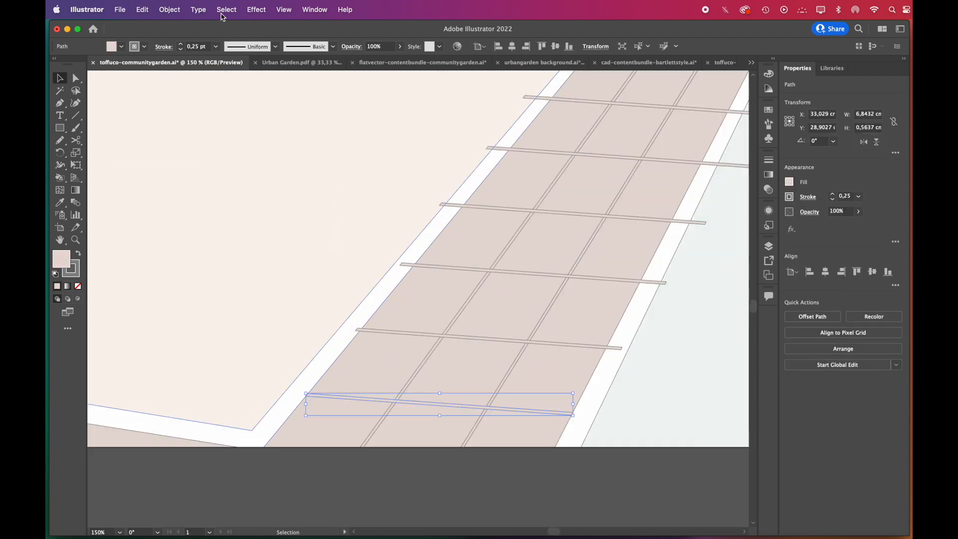
Select all walkway strips sharing the same fill colour and delete them
left_click(225, 9)
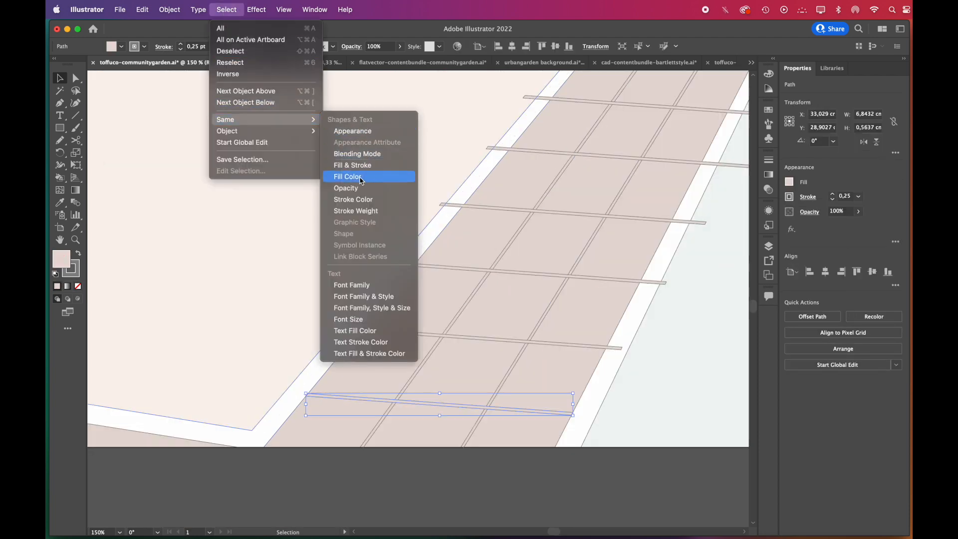
left_click(348, 176)
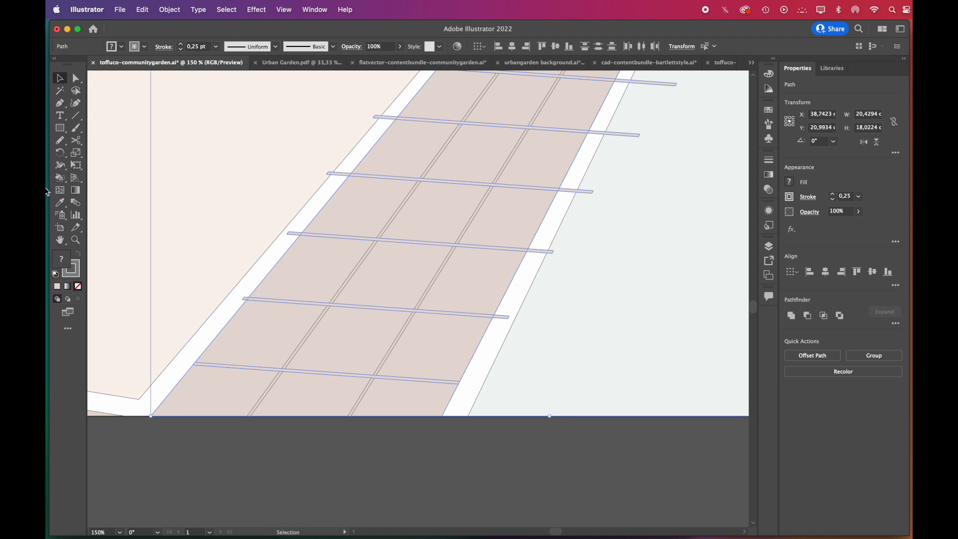
left_click(60, 177)
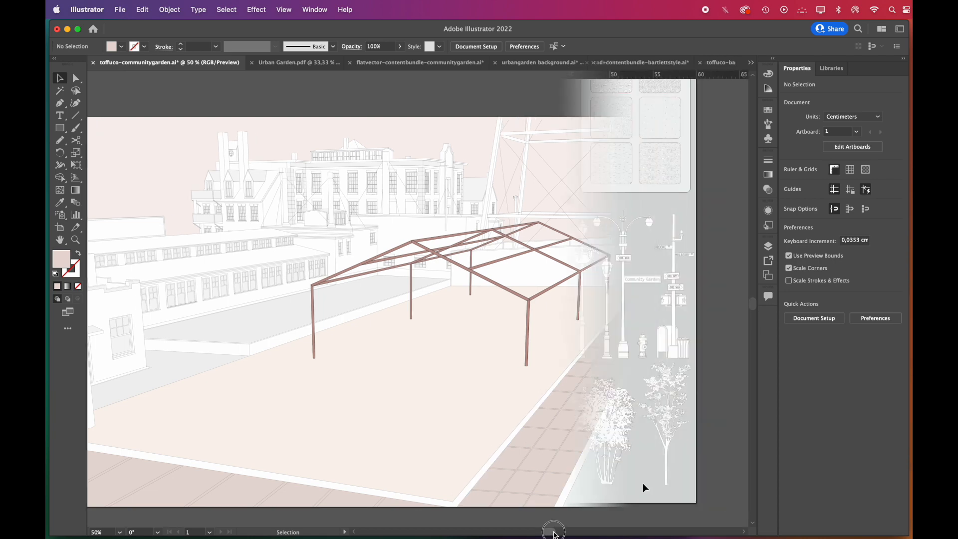
Copy the tree group from the flatvector bundle into the garden file and lock the background layer
left_click(382, 61)
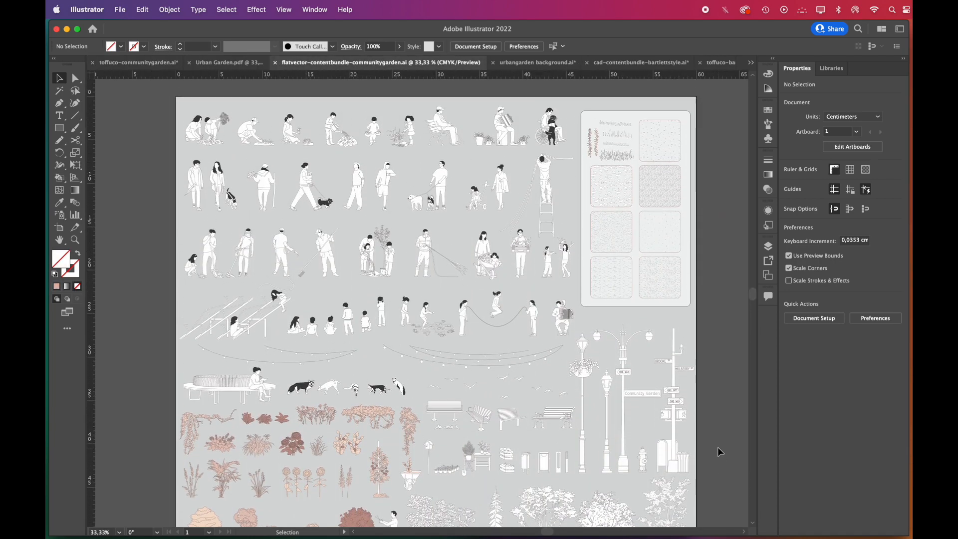
scroll("down", 3)
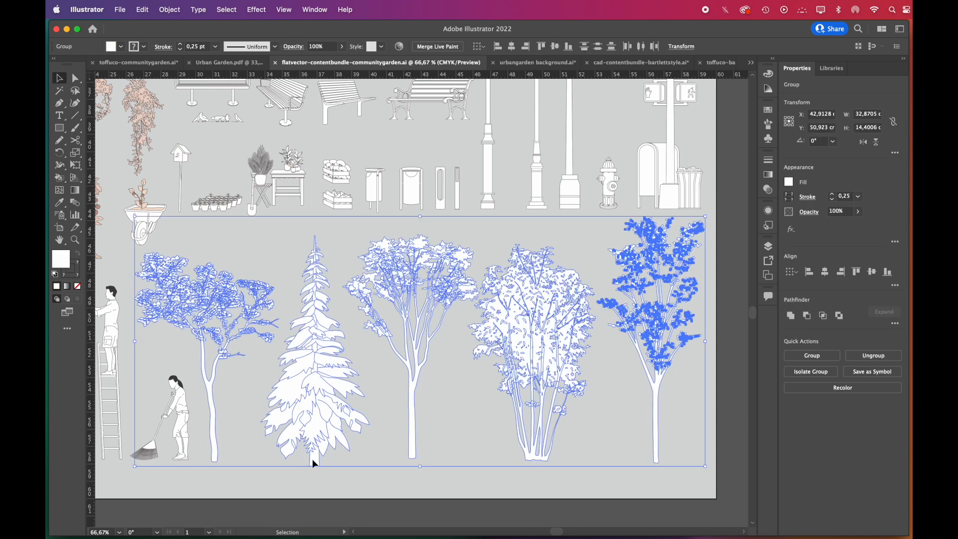
left_click(138, 62)
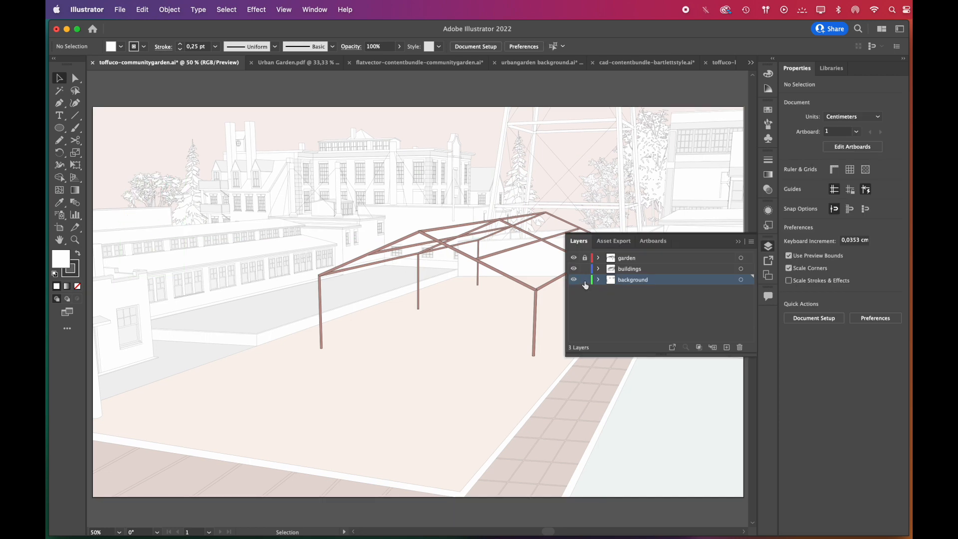
left_click(629, 268)
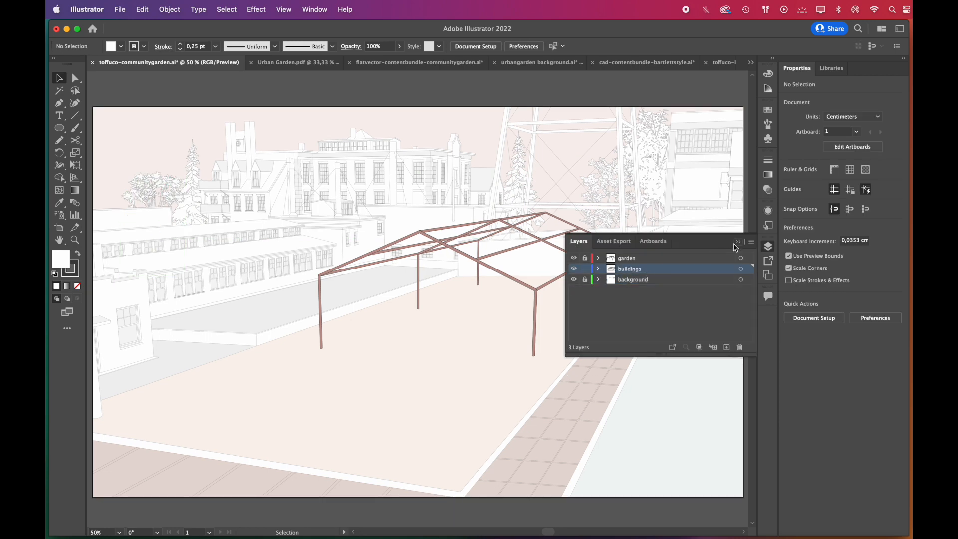
left_click(418, 62)
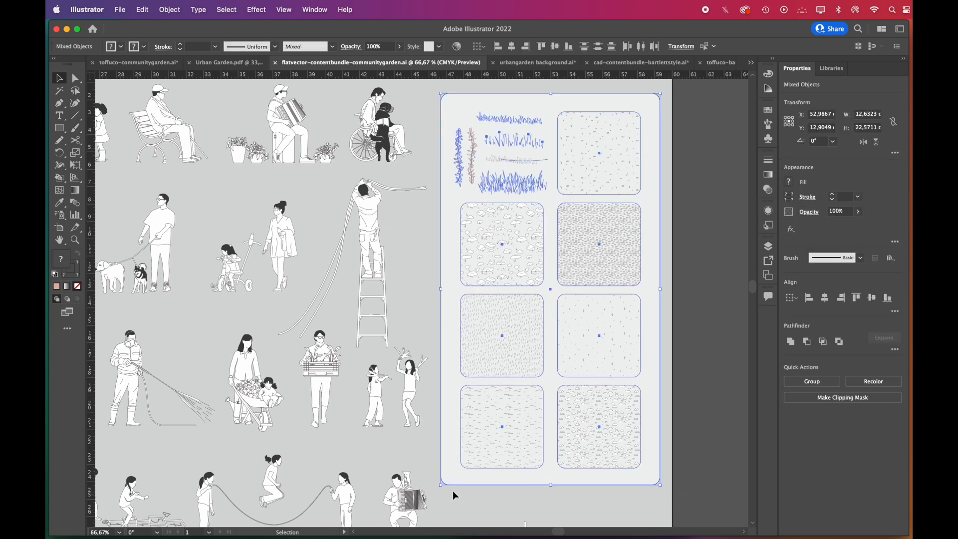
Copy the bundle's grass and texture tile panel next to the garden artboard
left_click(141, 61)
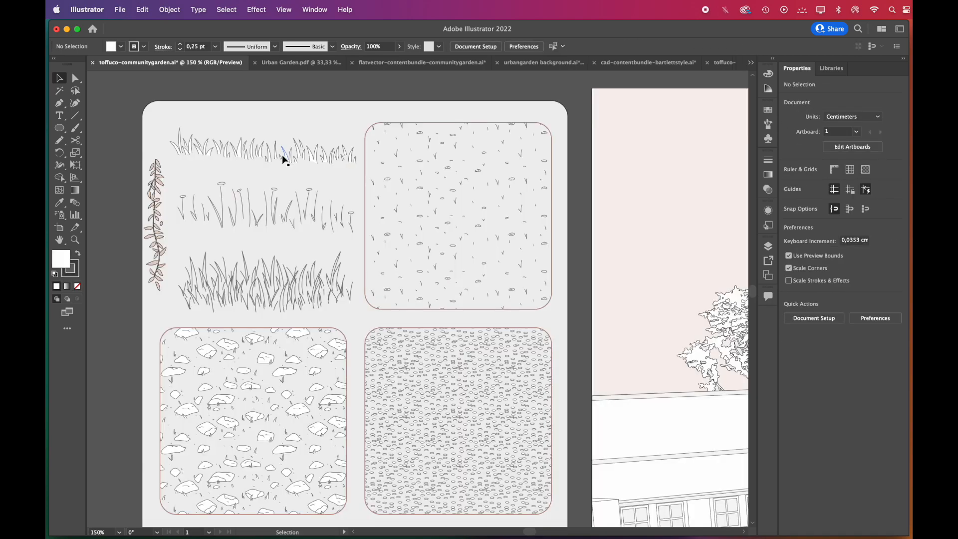
scroll("down", 3)
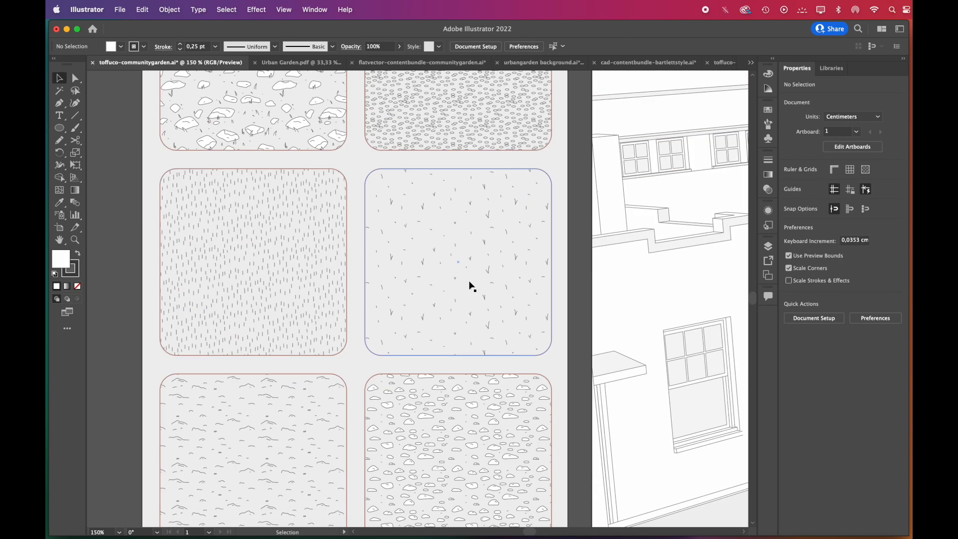
scroll("down", 3)
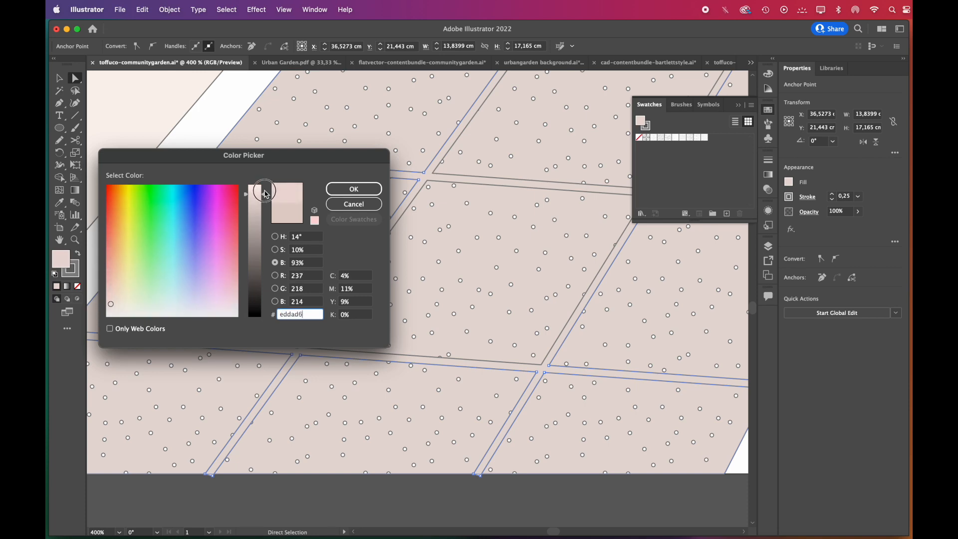
Confirm the pale pink fill, then rearrange grass marks in the Earth Pattern 3 tile
left_click(353, 203)
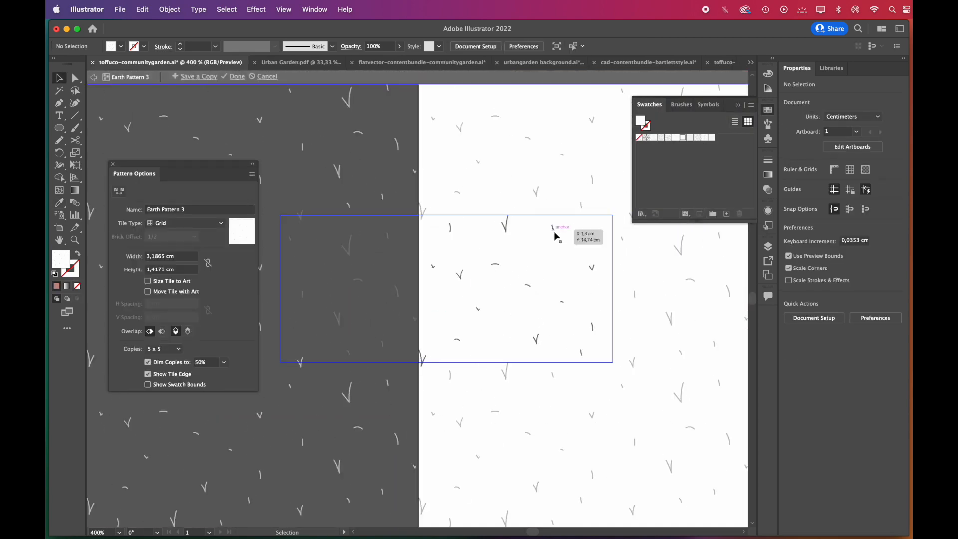
left_click(505, 223)
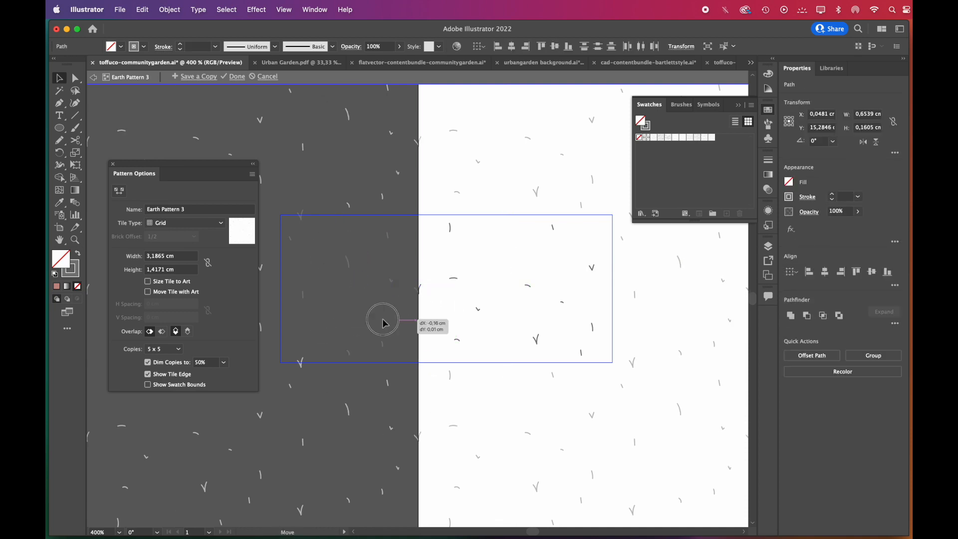
left_click(236, 76)
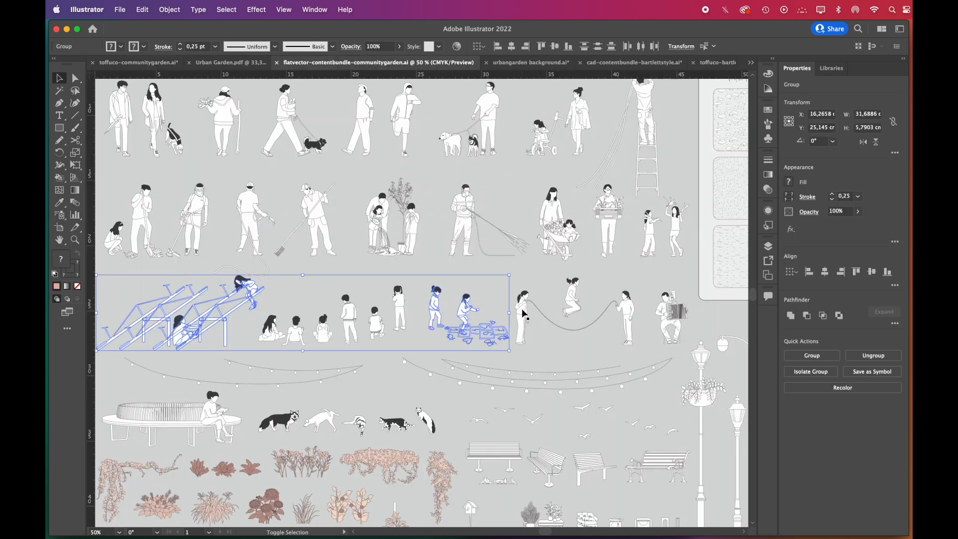
Paste the playing children onto a new layer named blocks
left_click(138, 62)
type("blocks")
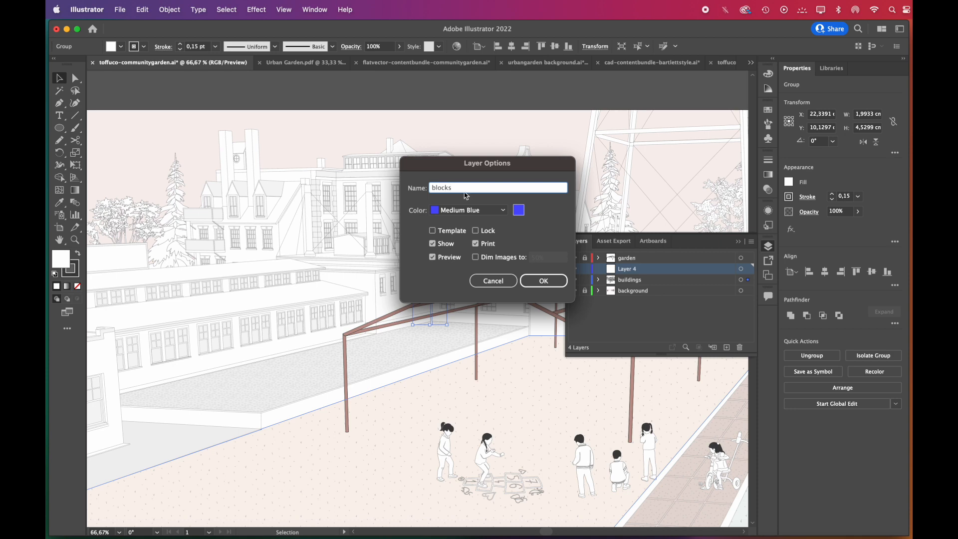
left_click(542, 280)
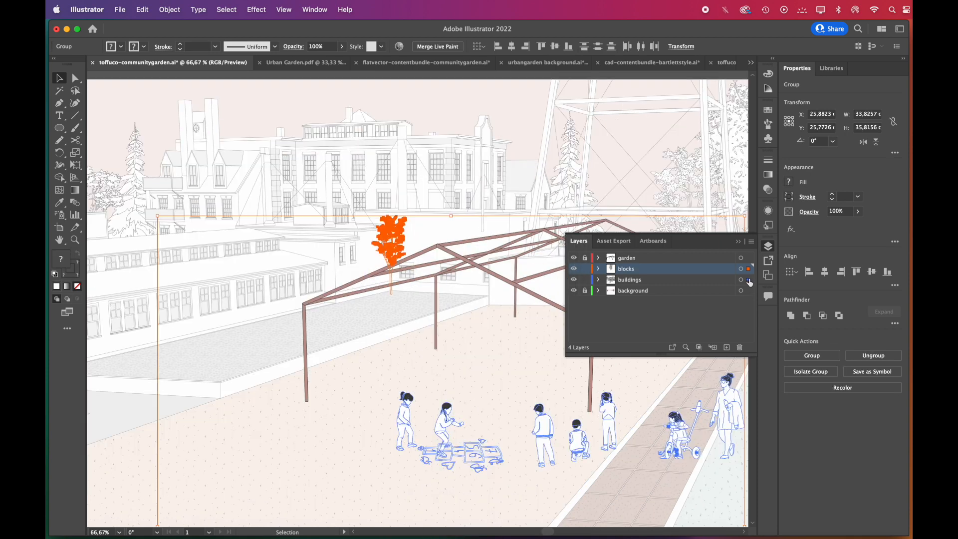
left_click(584, 257)
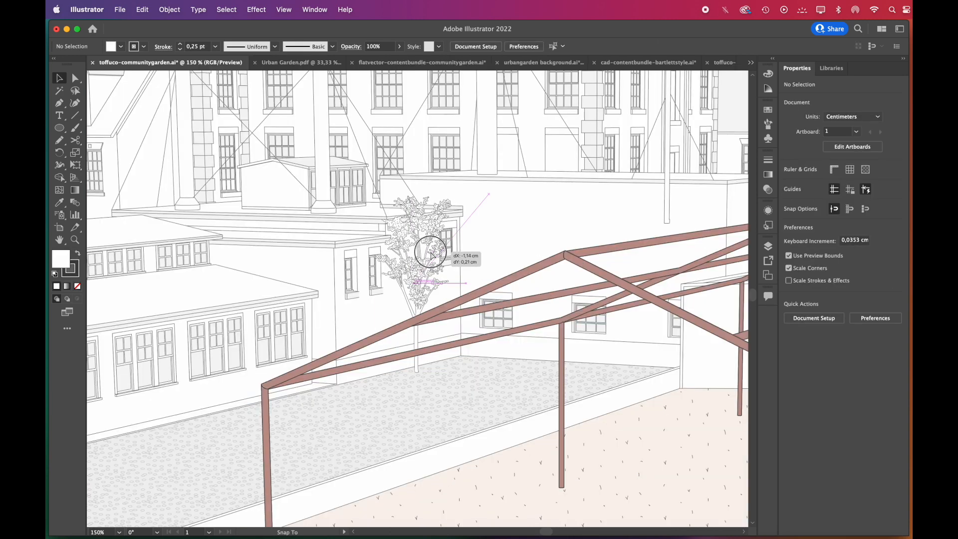
Ring the tree base with a 0.04 cm Offset Path, then place the bench group
left_click(811, 317)
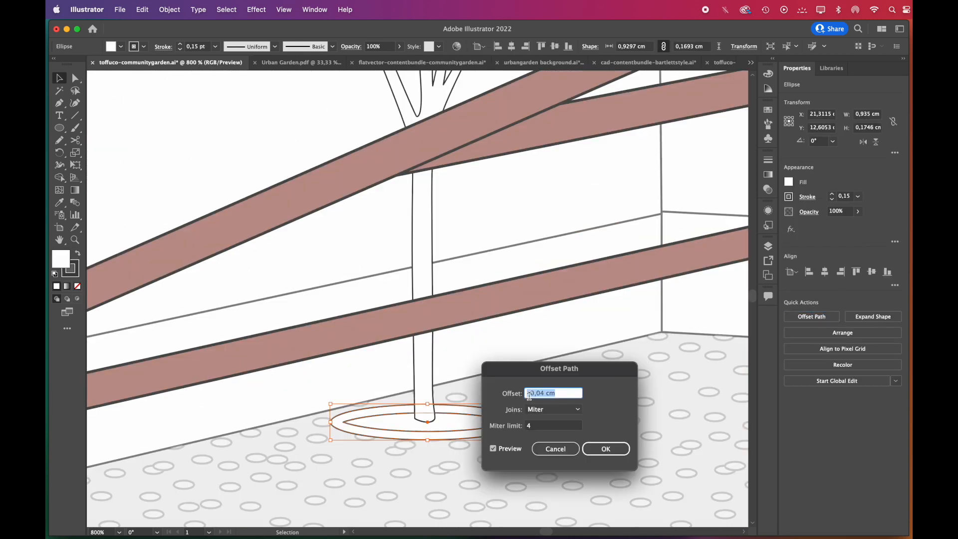
left_click(493, 448)
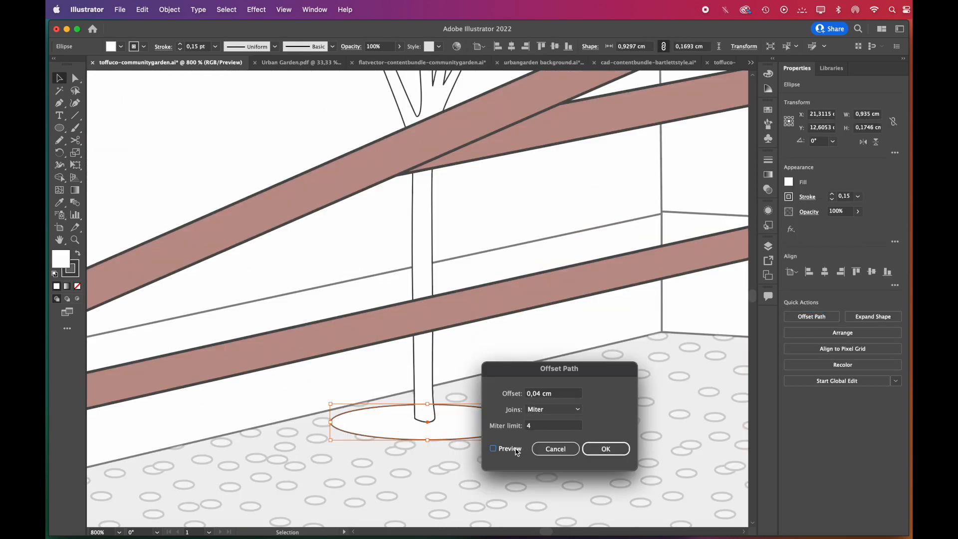
left_click(493, 448)
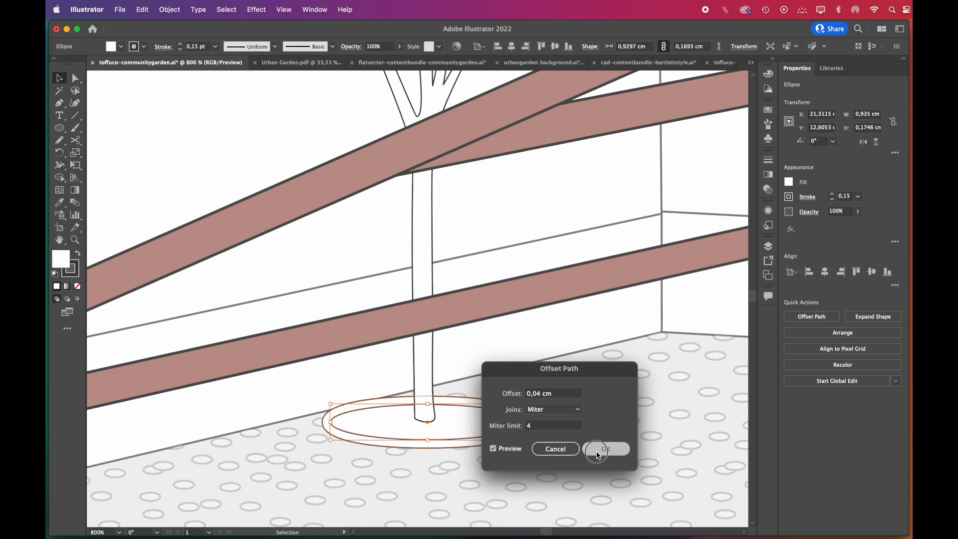
left_click(605, 448)
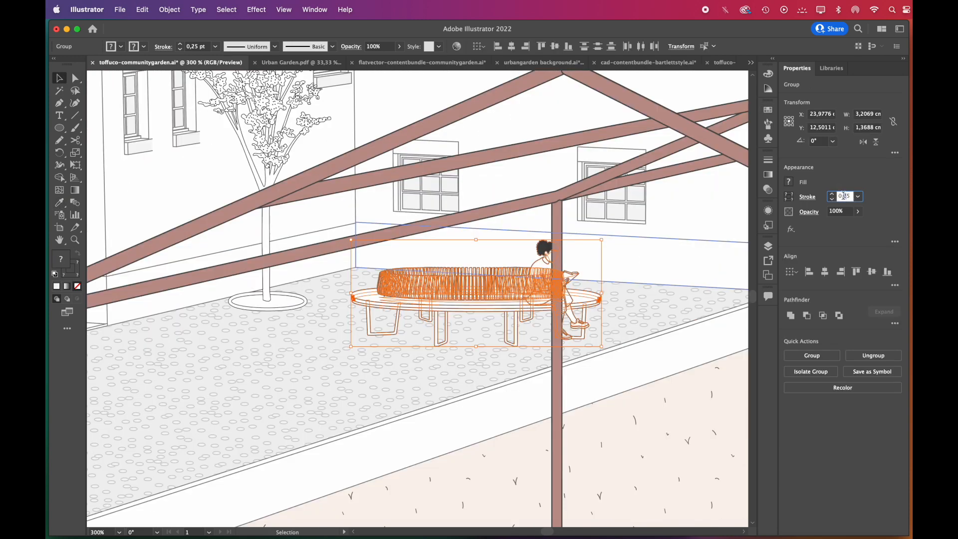
right_click(351, 343)
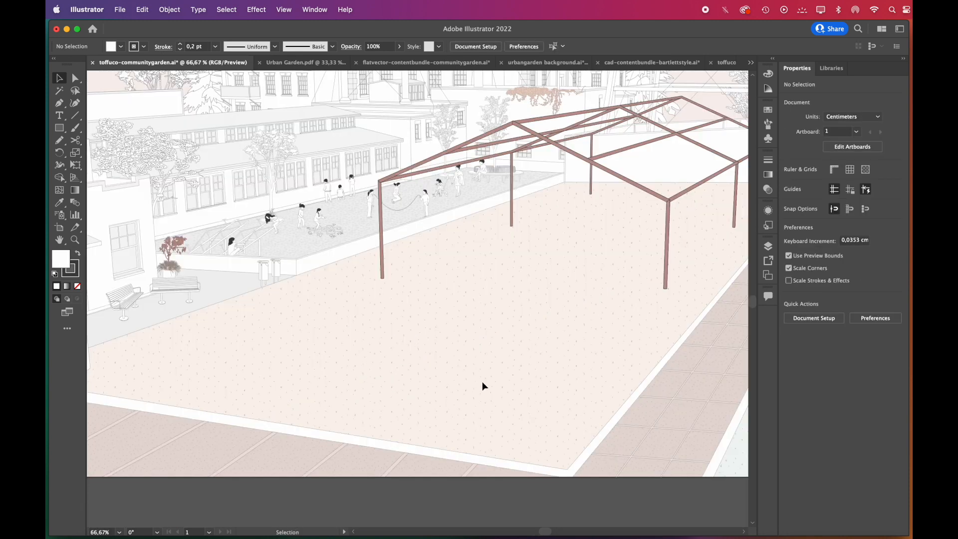
Extrude the pink-ground rectangles into tilted grey slabs with 8 pt depth via Extrude & Bevel (Classic)
left_click(59, 128)
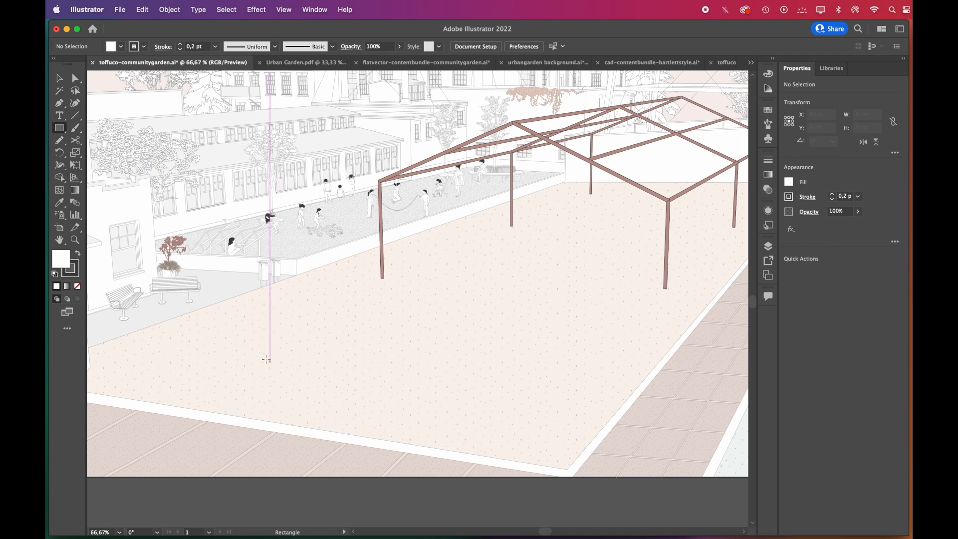
left_click(256, 9)
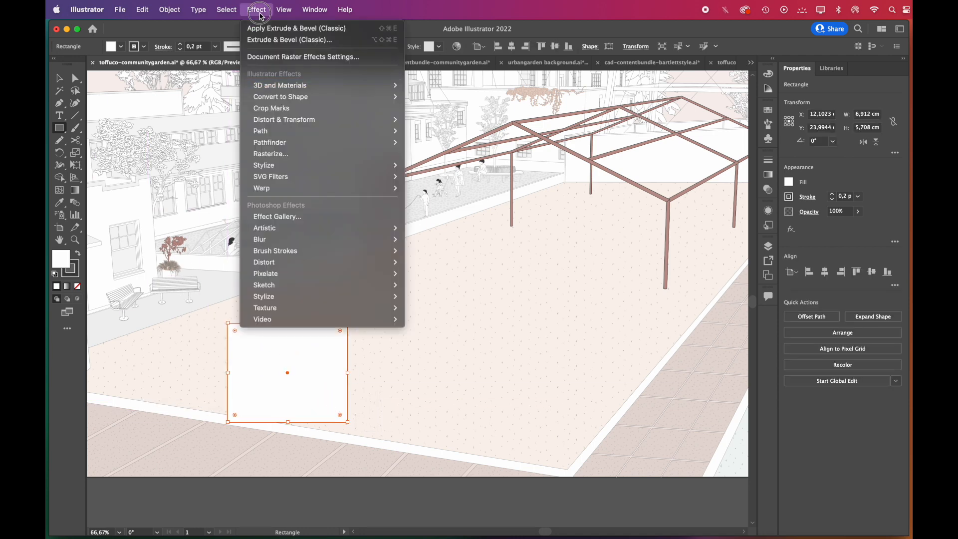
mouse_move(279, 85)
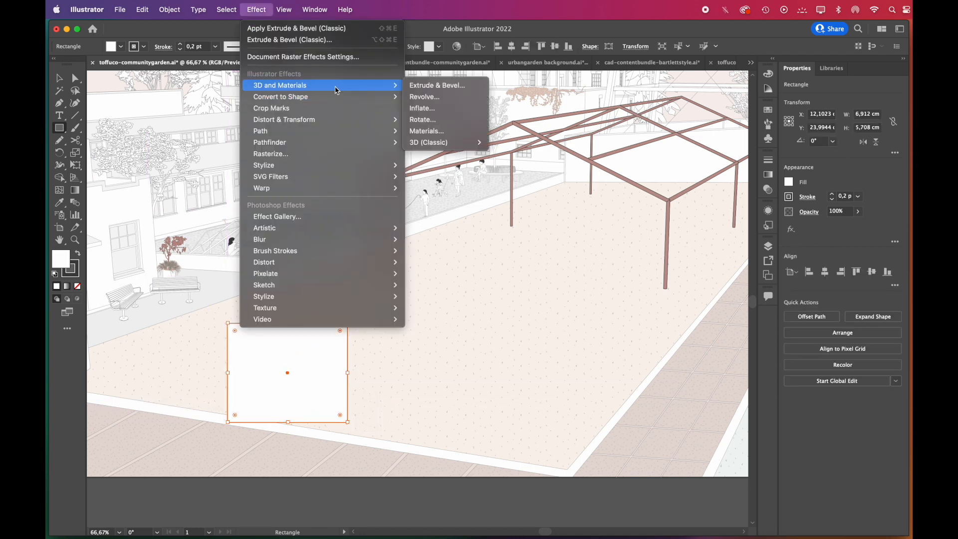
mouse_move(428, 141)
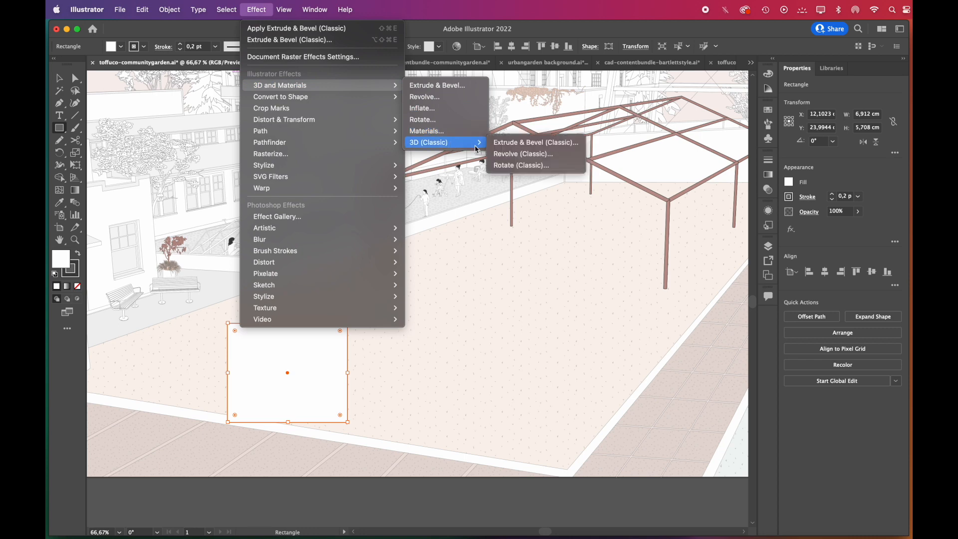
left_click(535, 142)
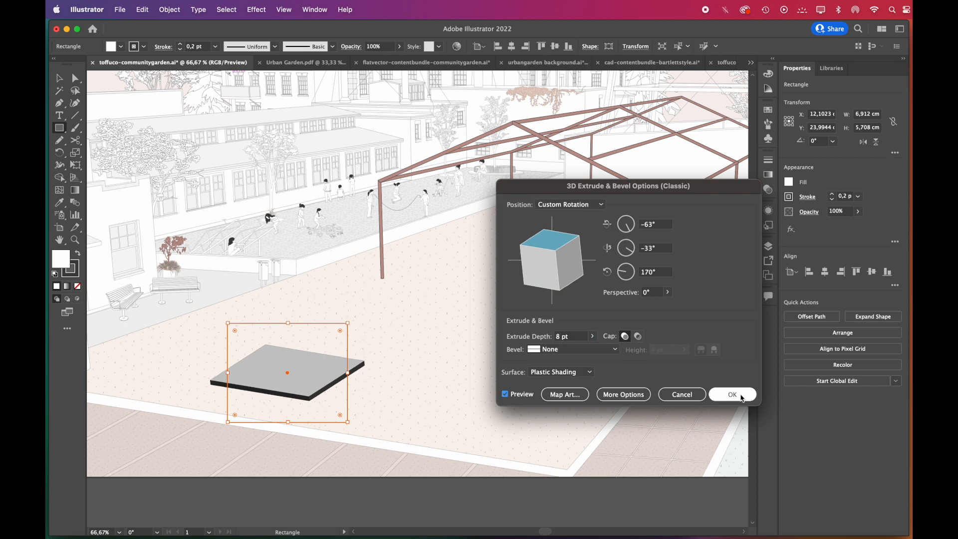
left_click(169, 9)
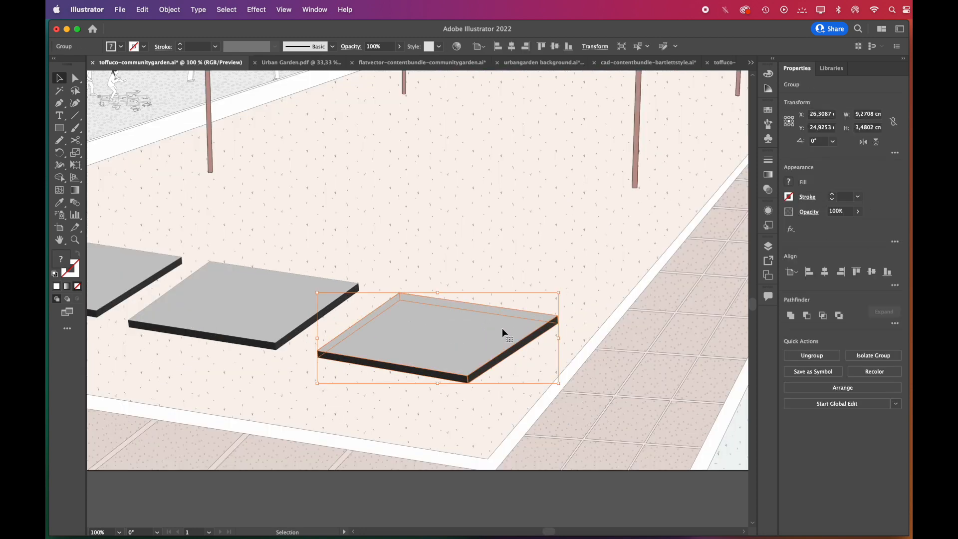
left_click(67, 164)
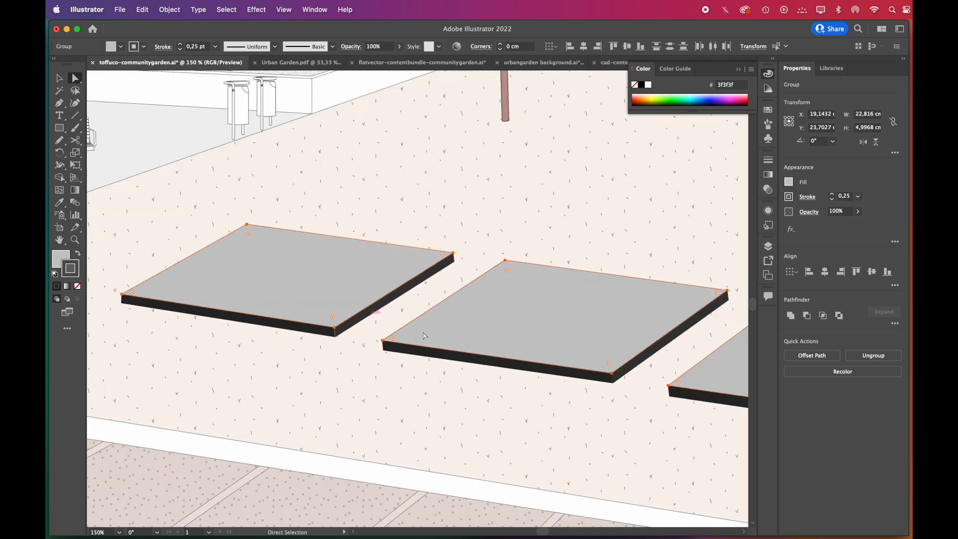
Offset the slab outline inward by -0,08 cm and fill the offset path white
left_click(811, 355)
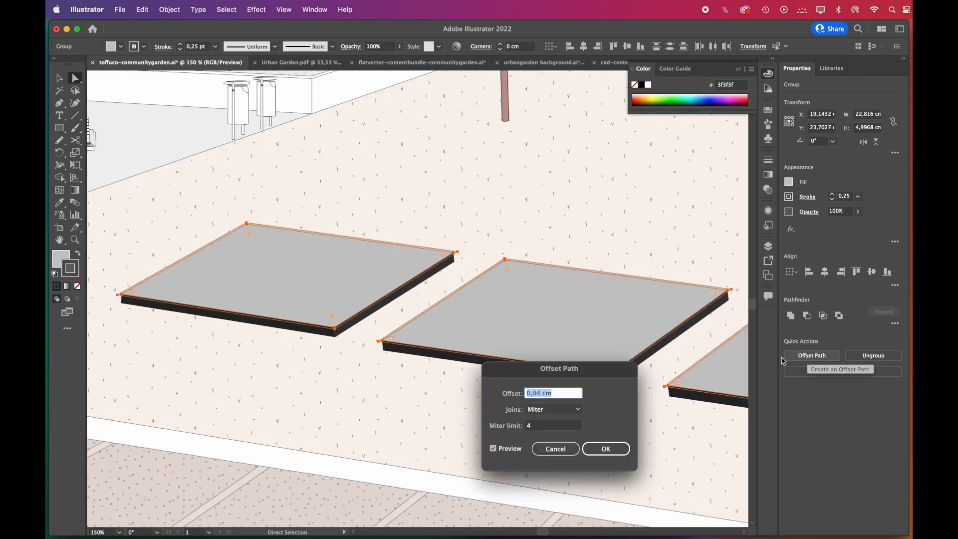
type("-0,04 cm")
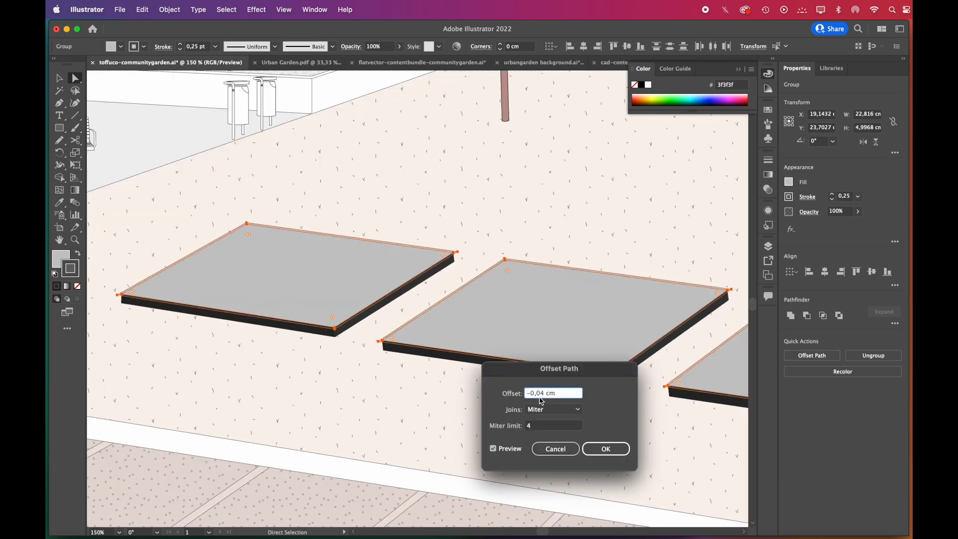
type("-0,08 cm")
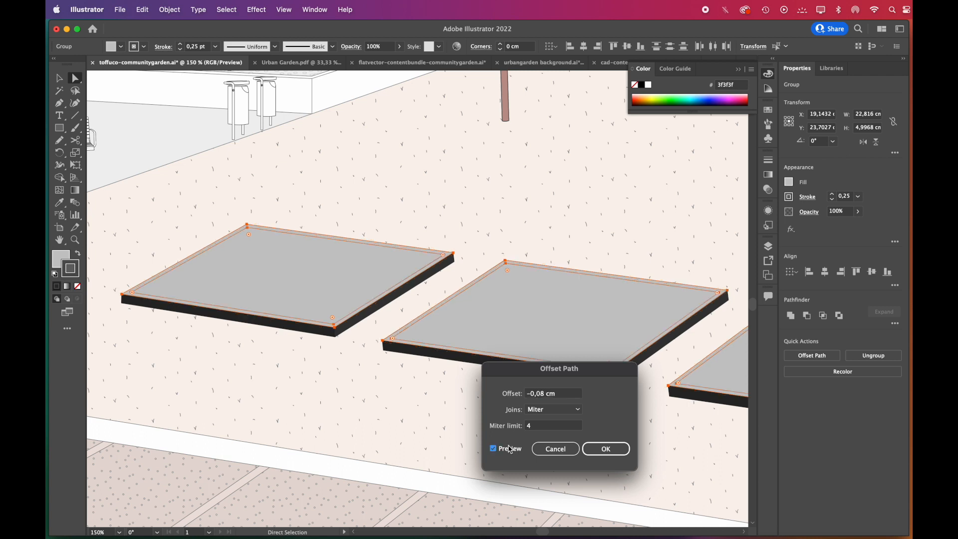
left_click(605, 449)
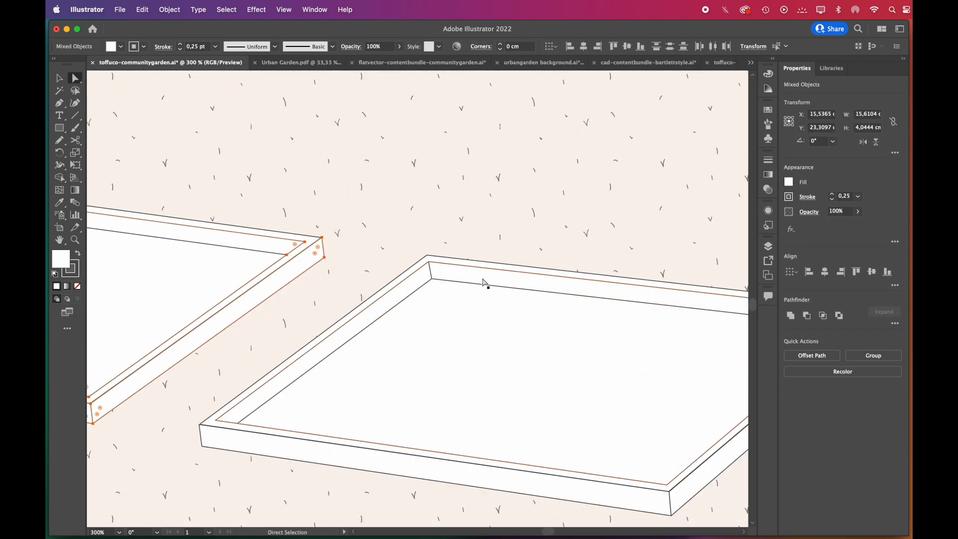
double_click(59, 258)
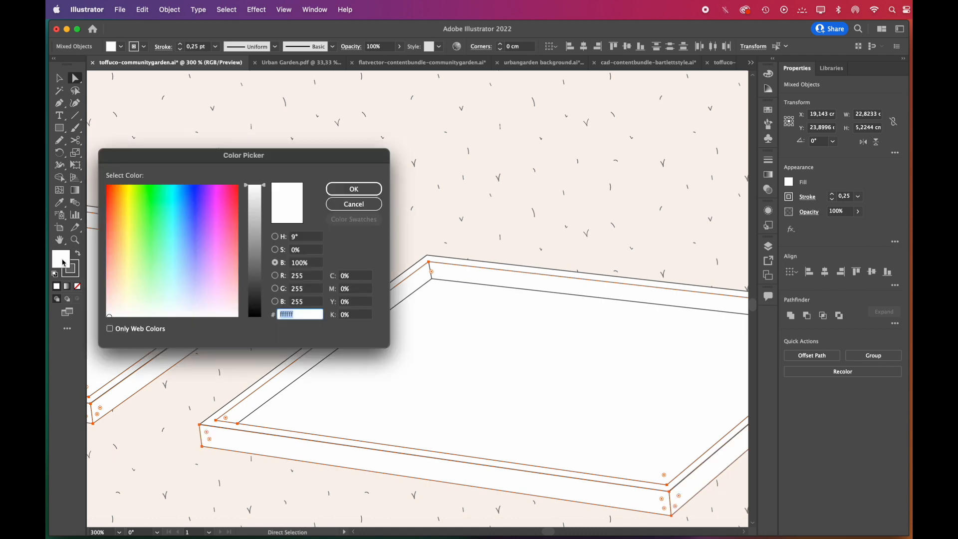
left_click(353, 188)
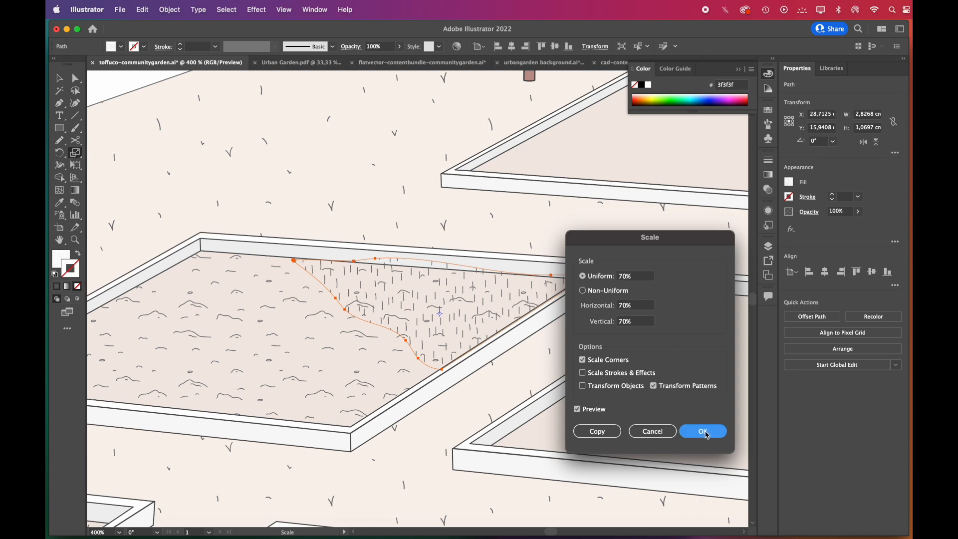
Scale only the patterns: grass to 70% and pebbles to 150%
left_click(702, 430)
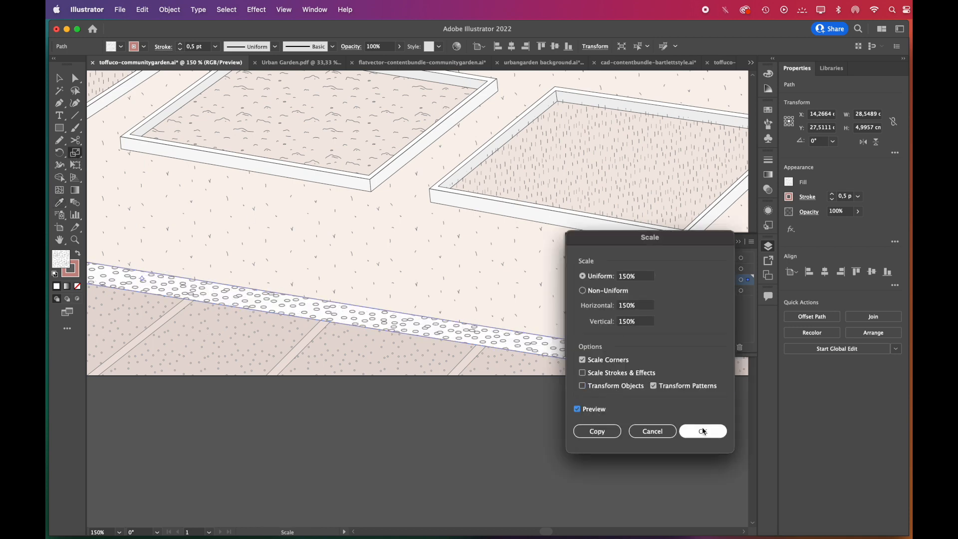
left_click(701, 431)
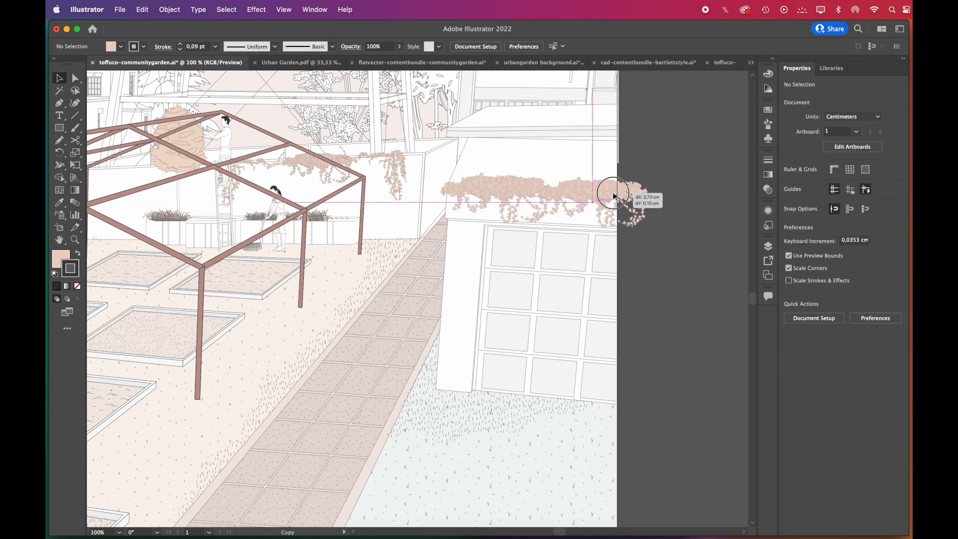
Reflect the copied ivy clump, then delete one dangling vine in isolation mode
right_click(614, 194)
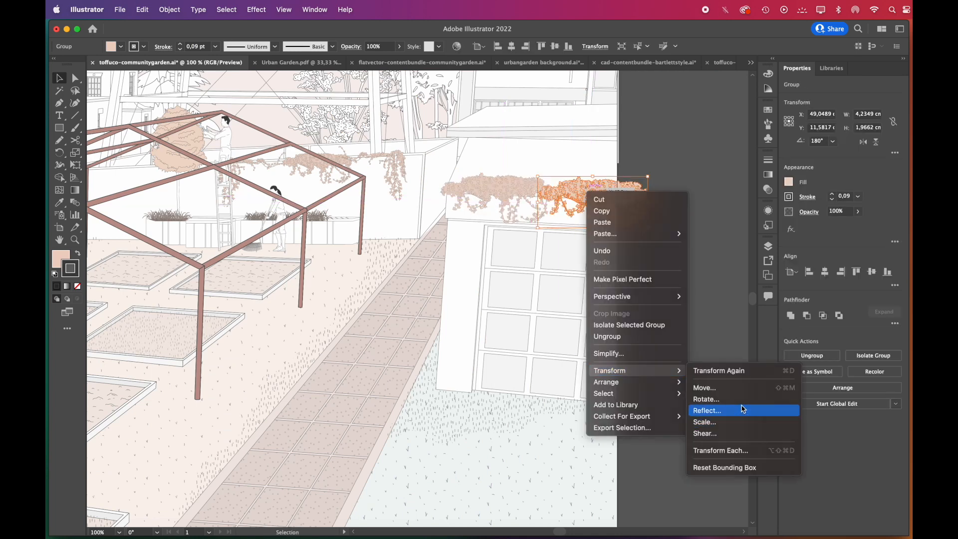
left_click(706, 410)
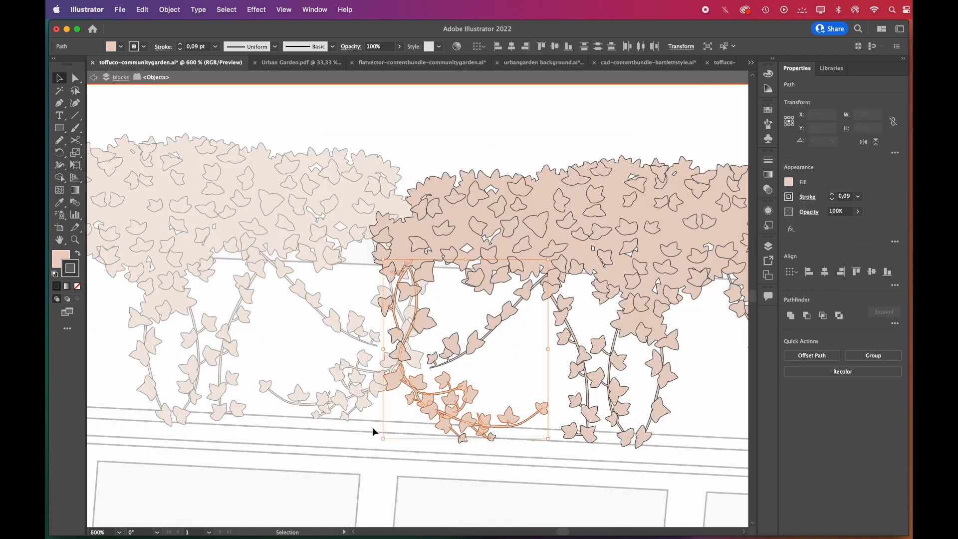
left_click(520, 422)
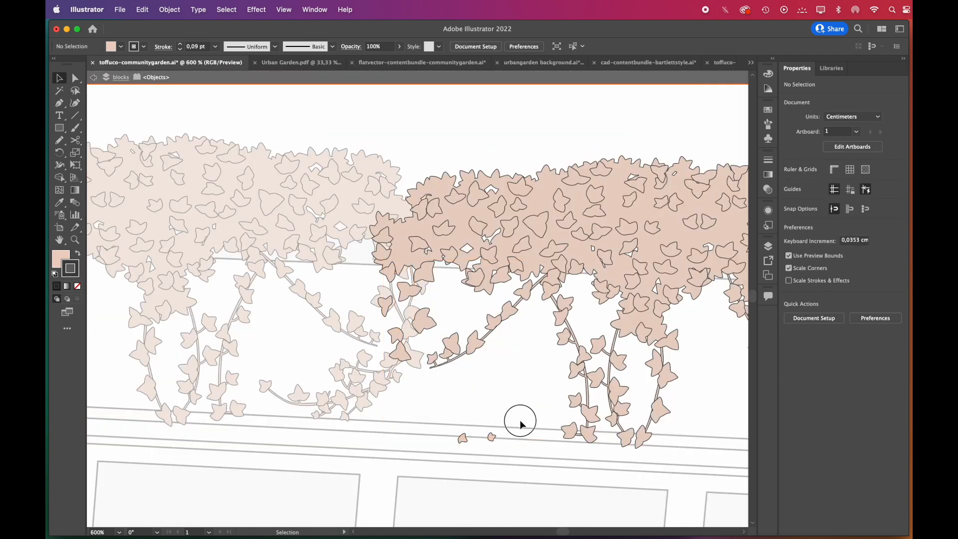
left_click(421, 299)
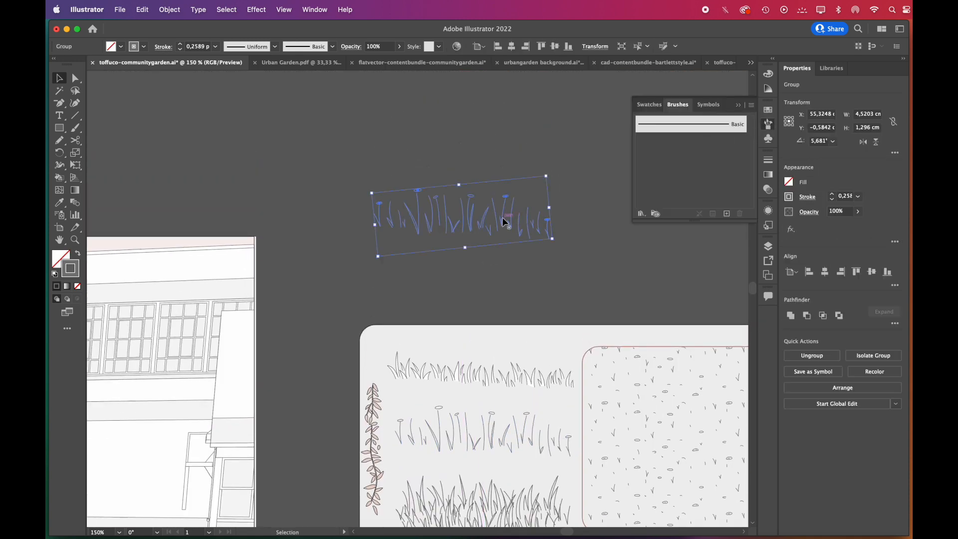
Save the grass strokes as a scatter brush with random size between 90% and 120%
left_click(727, 213)
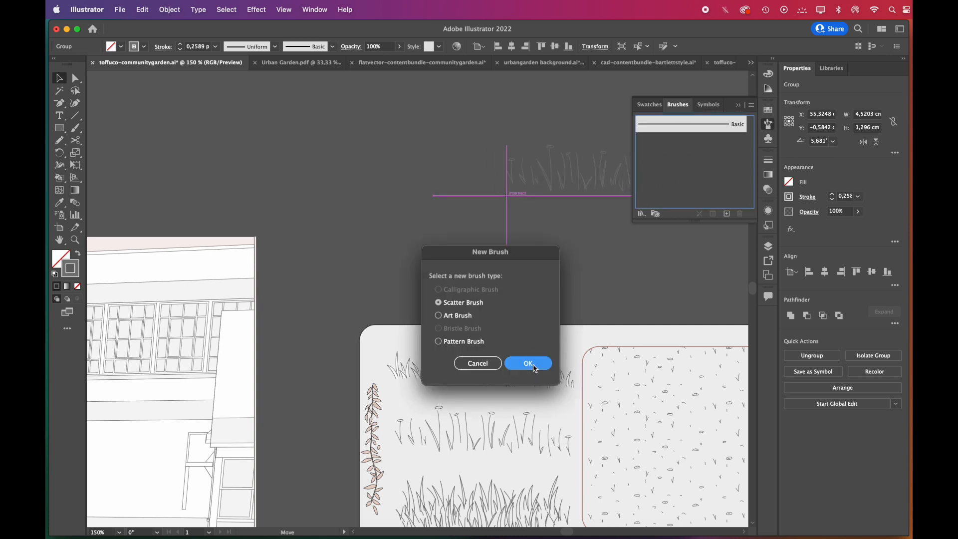
left_click(527, 363)
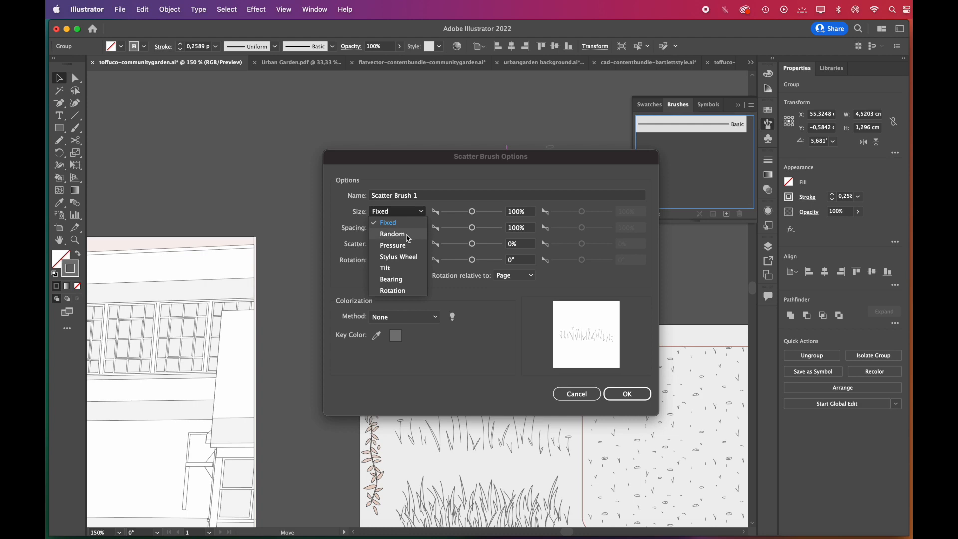
left_click(391, 233)
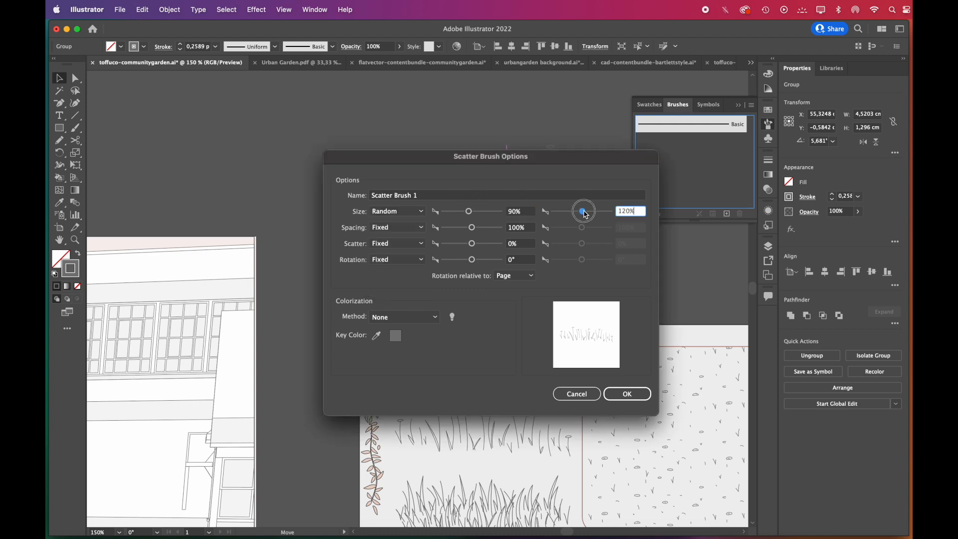
left_click(626, 393)
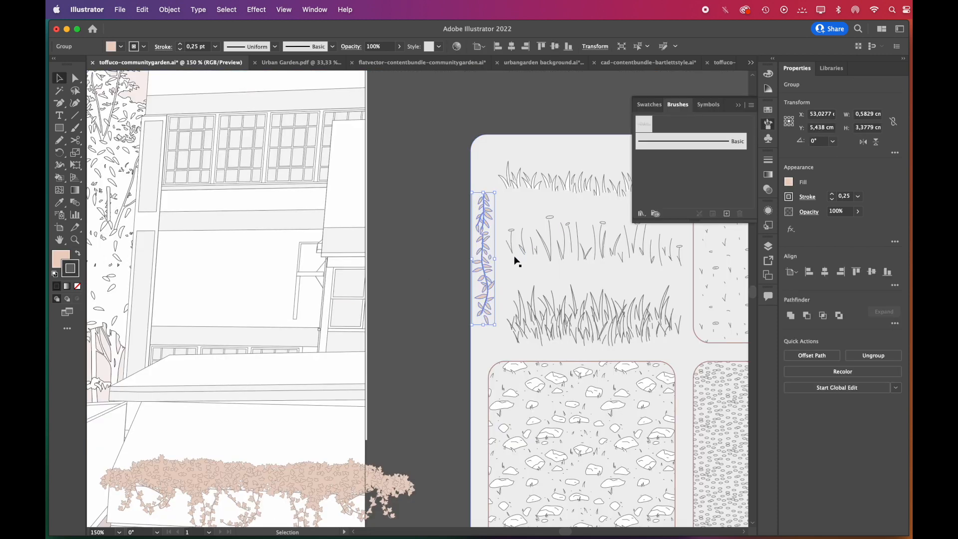
left_click(726, 213)
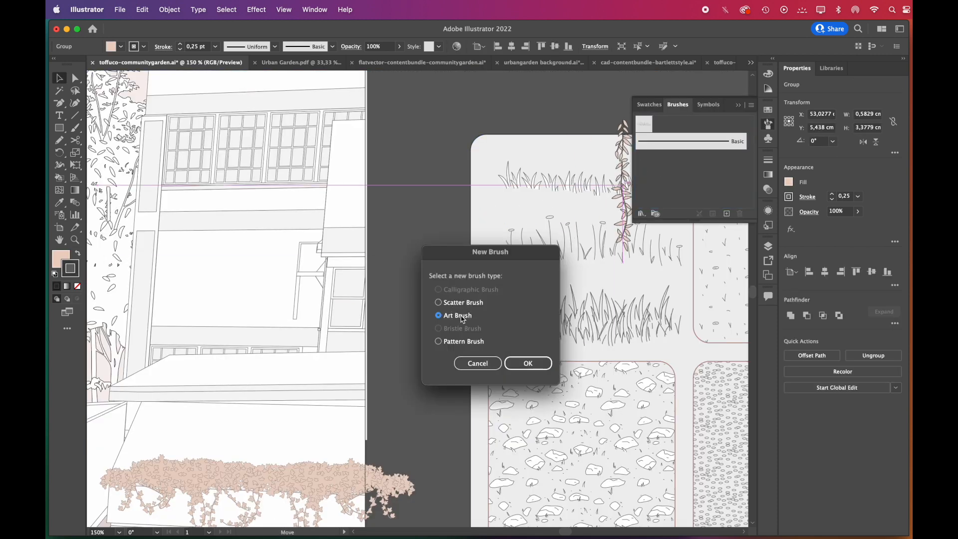
Save the leafy vine sprig as an art brush with Flip Along checked
left_click(527, 363)
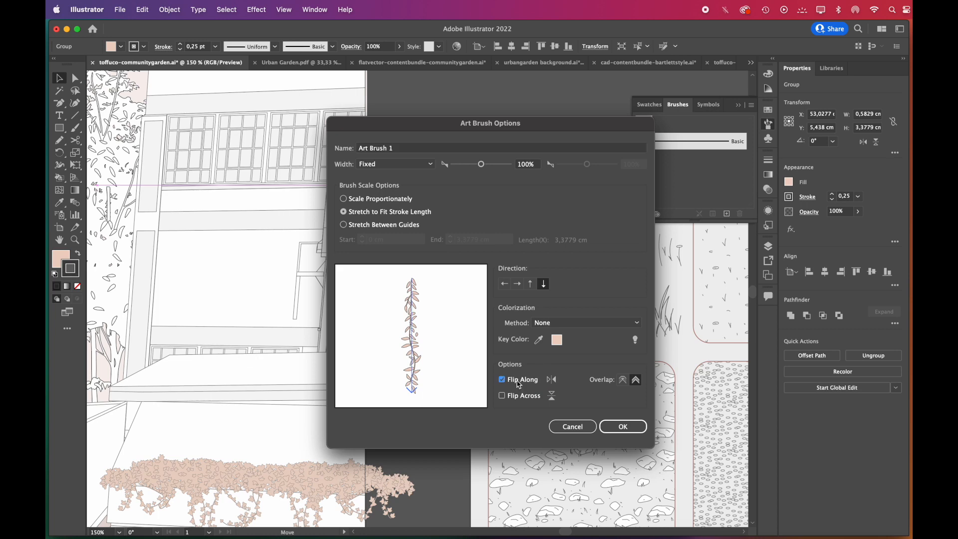
left_click(622, 426)
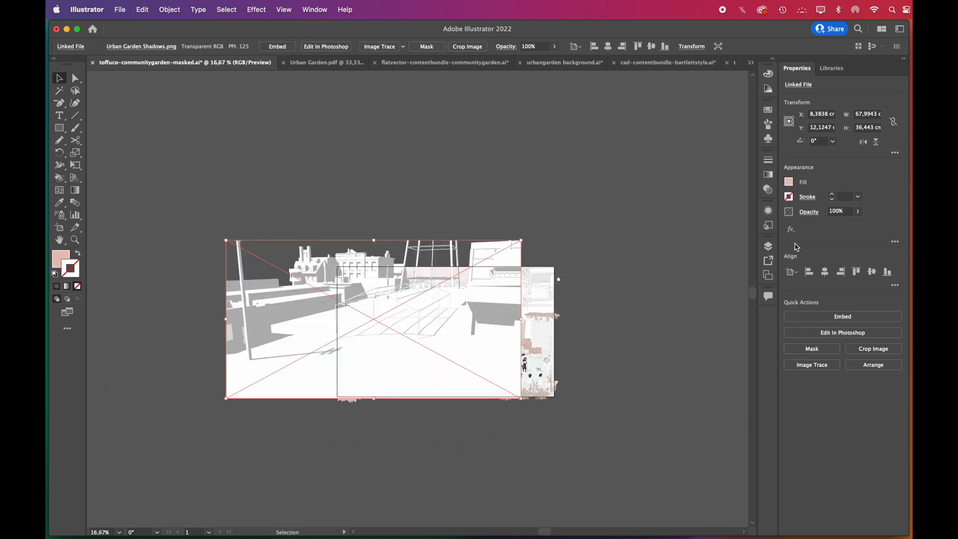
Set the Urban Garden Shadows image's blending mode to Multiply
left_click(740, 230)
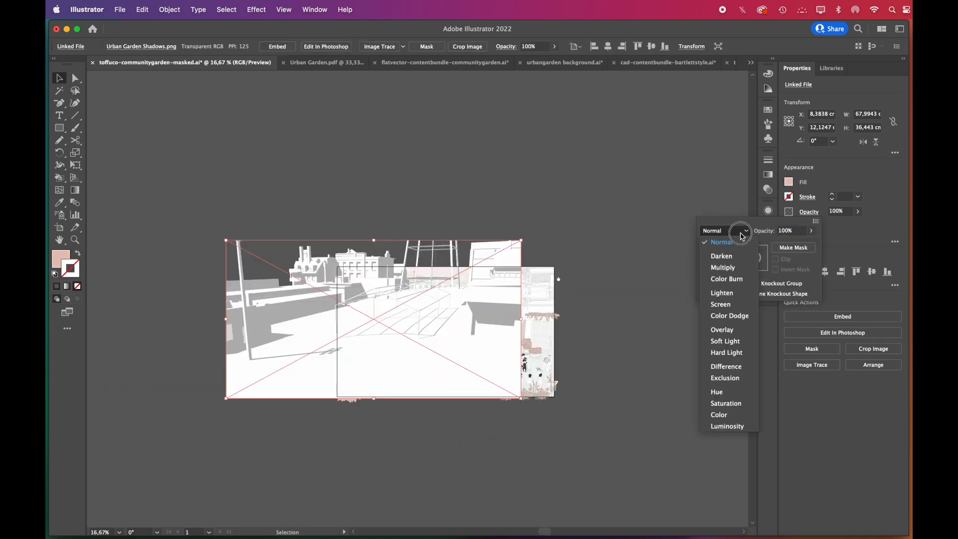
left_click(723, 267)
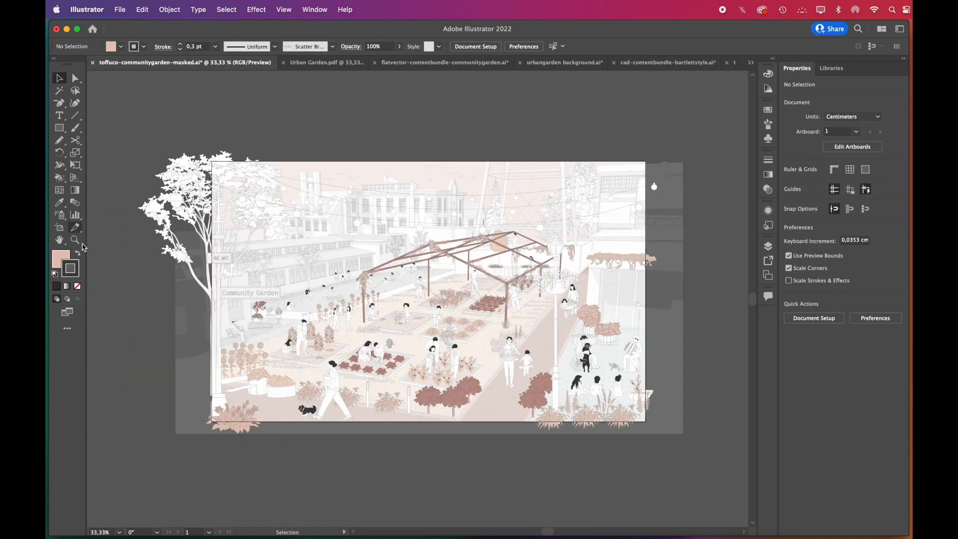
left_click(60, 128)
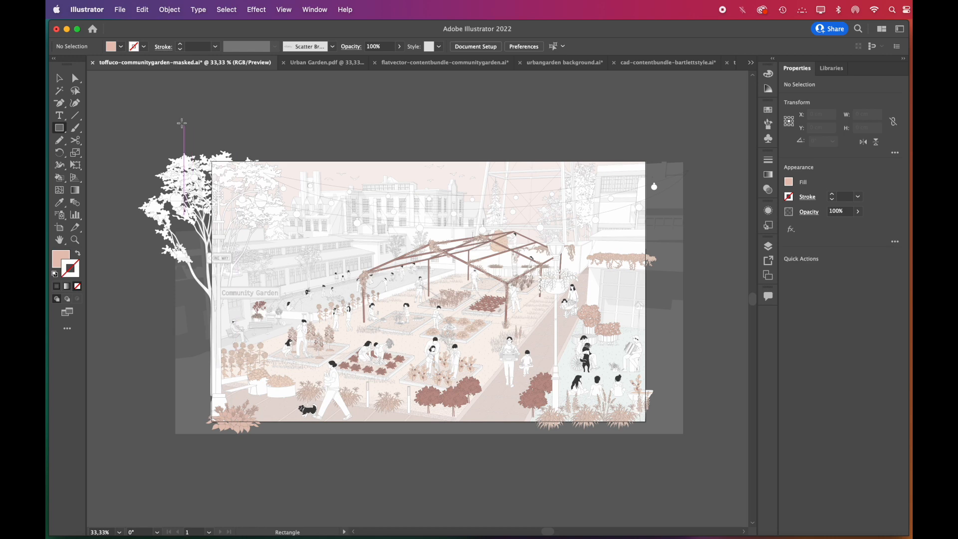
key("cmd+a")
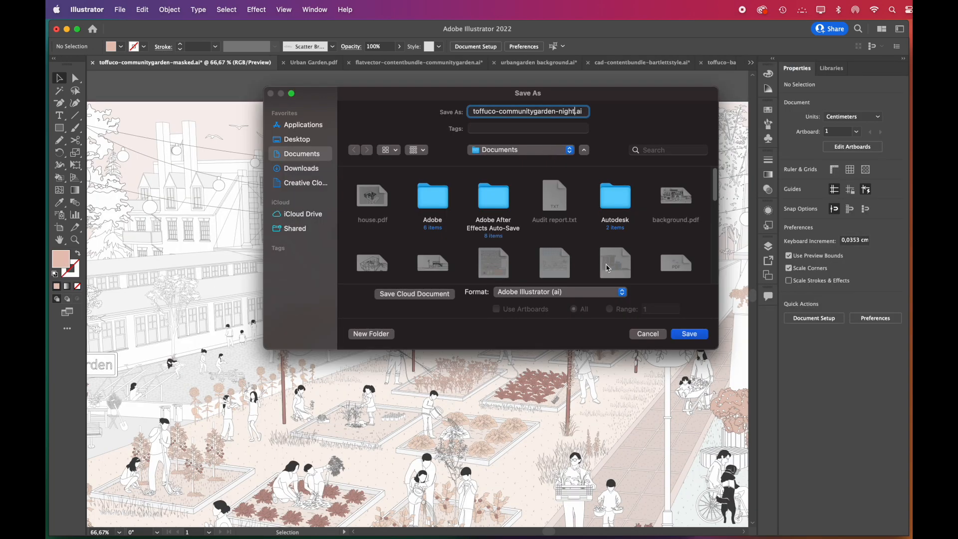
Save the file as toffuco-communitygarden-night.ai in Documents
left_click(688, 334)
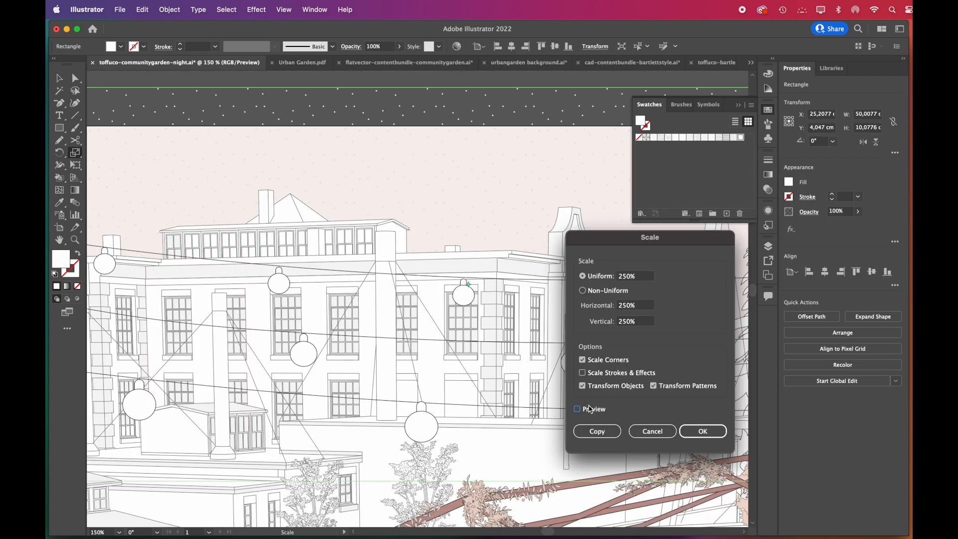
Enlarge the star dots to 250% and export a JPEG at quality 8, 300 ppi
left_click(576, 409)
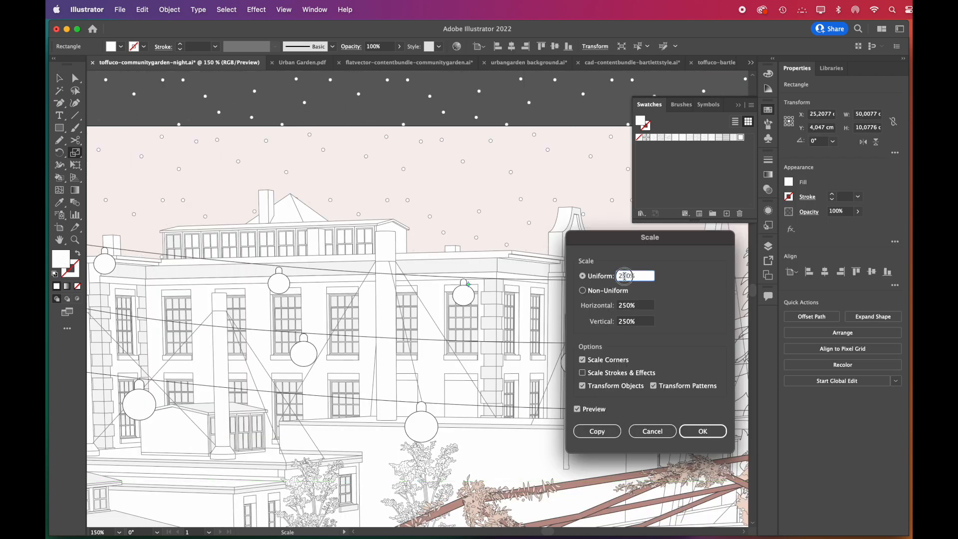
left_click(701, 430)
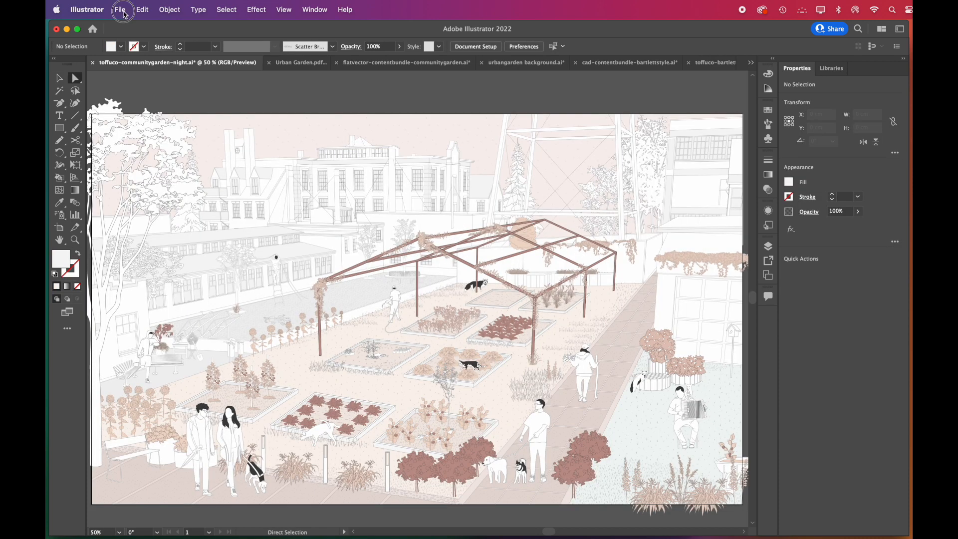
mouse_move(259, 237)
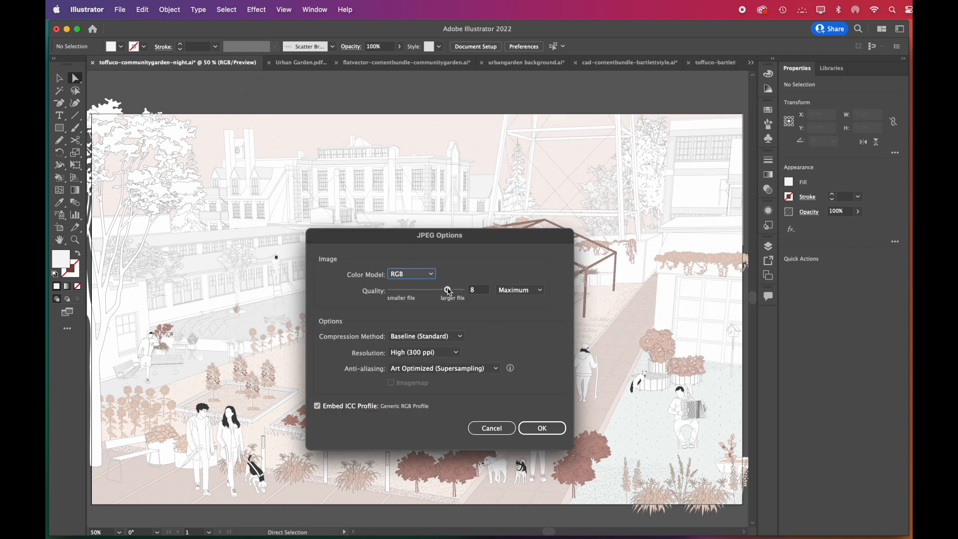
left_click(540, 428)
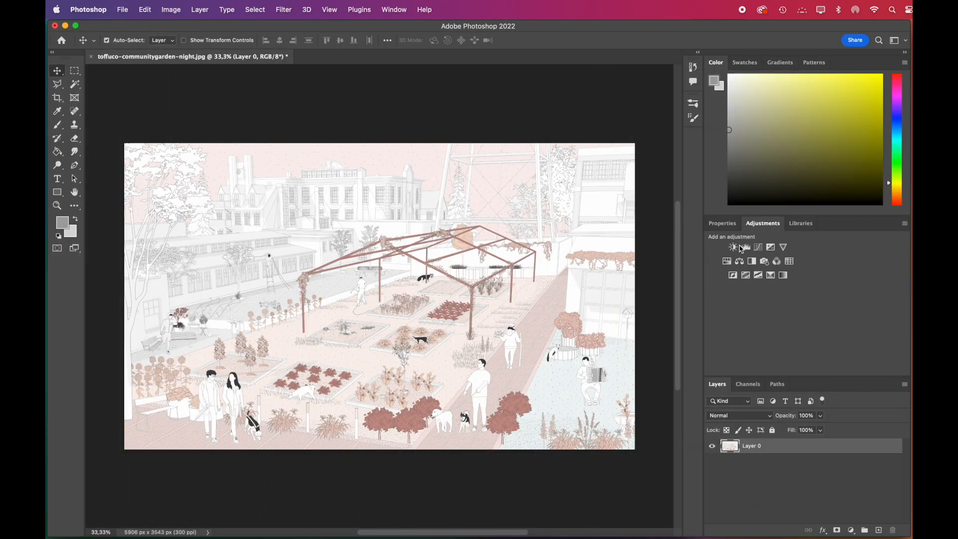
Desaturate the image with Saturation -100, then add a Deep Blue photo filter at 66%
left_click(732, 247)
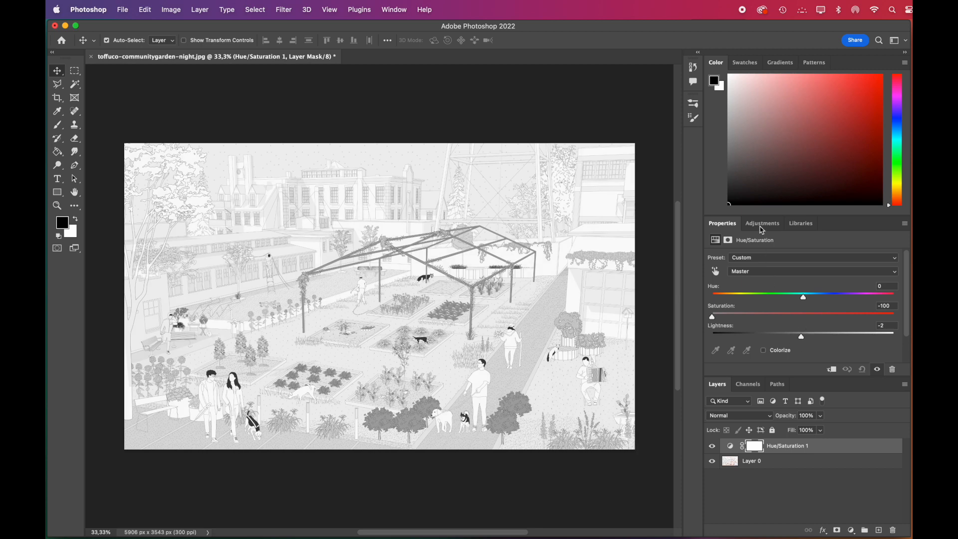
left_click(762, 223)
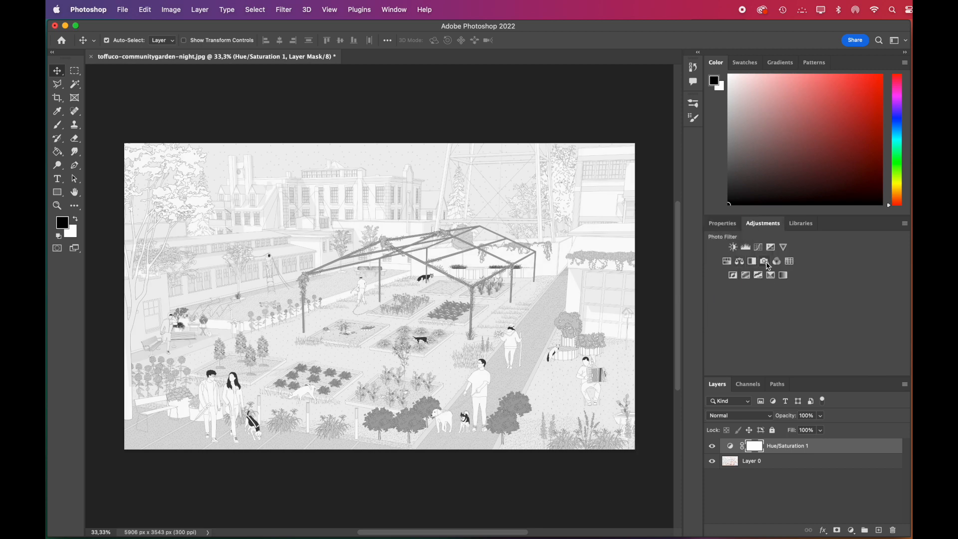
left_click(783, 261)
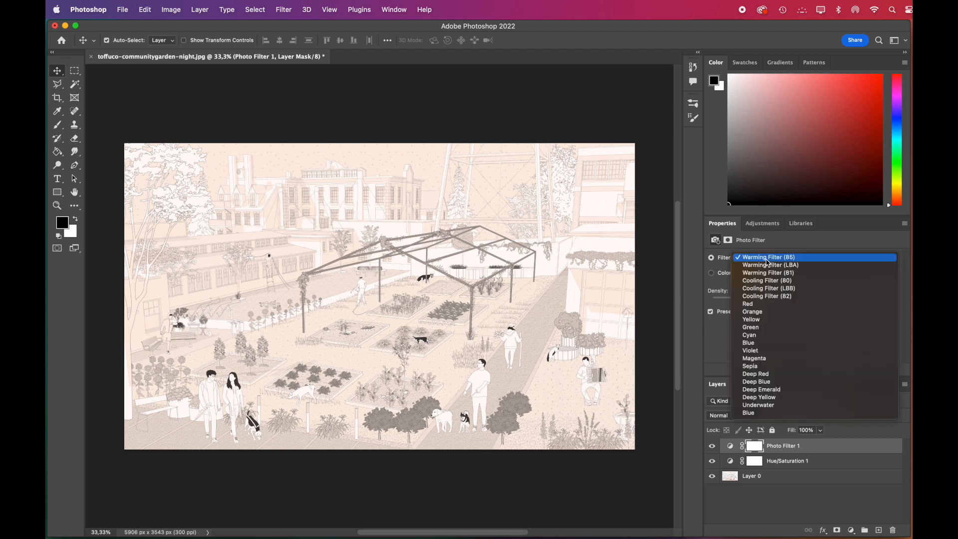
left_click(756, 381)
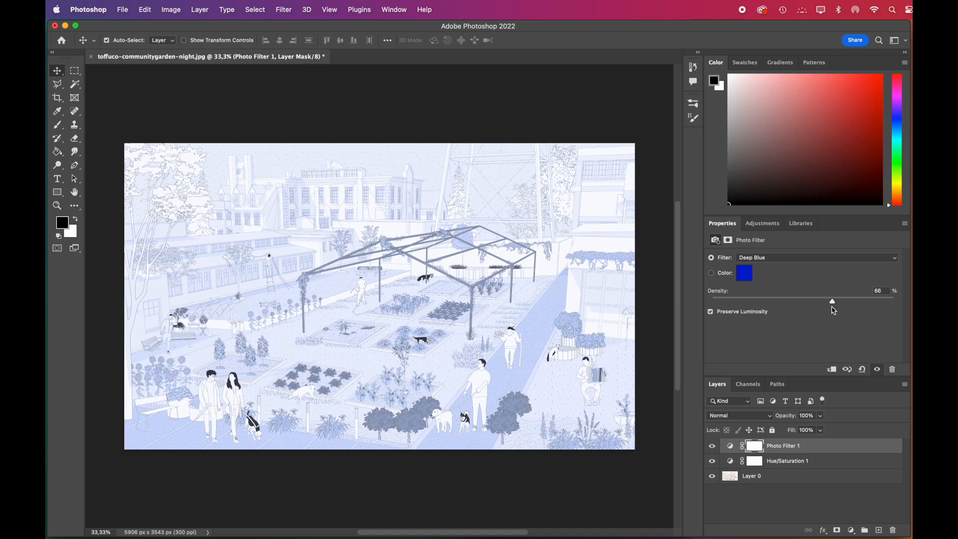
Darken the blue garden image with Brightness -87 and Contrast -60, then export it
left_click(761, 222)
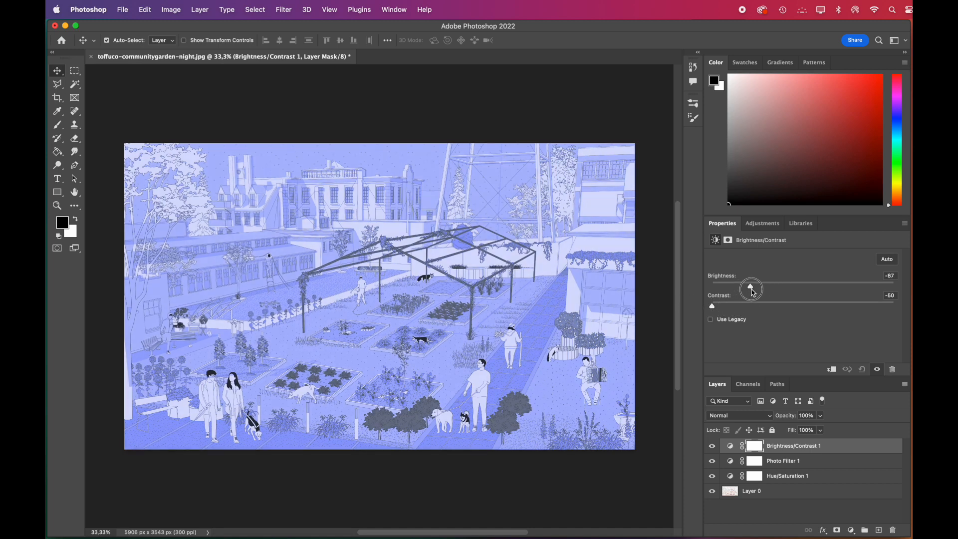
left_click(122, 9)
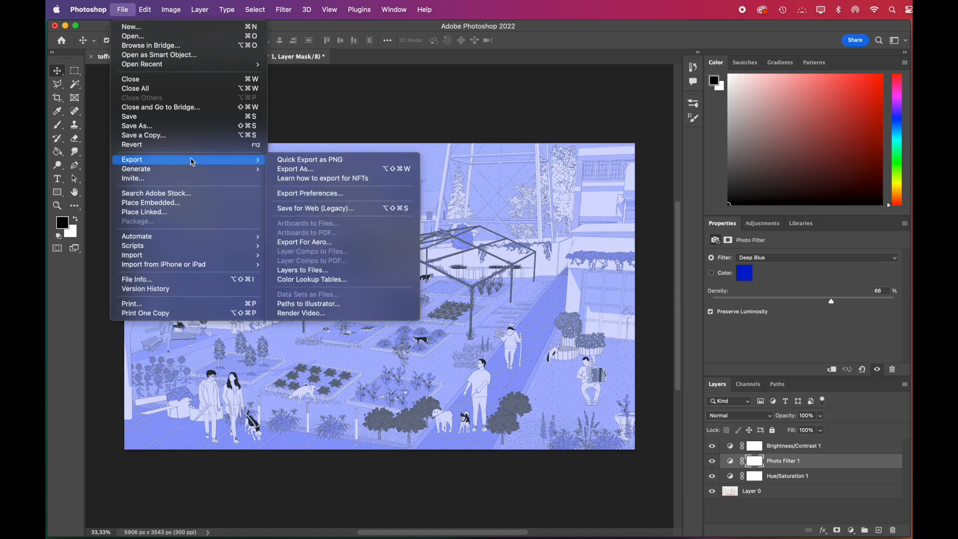
left_click(294, 168)
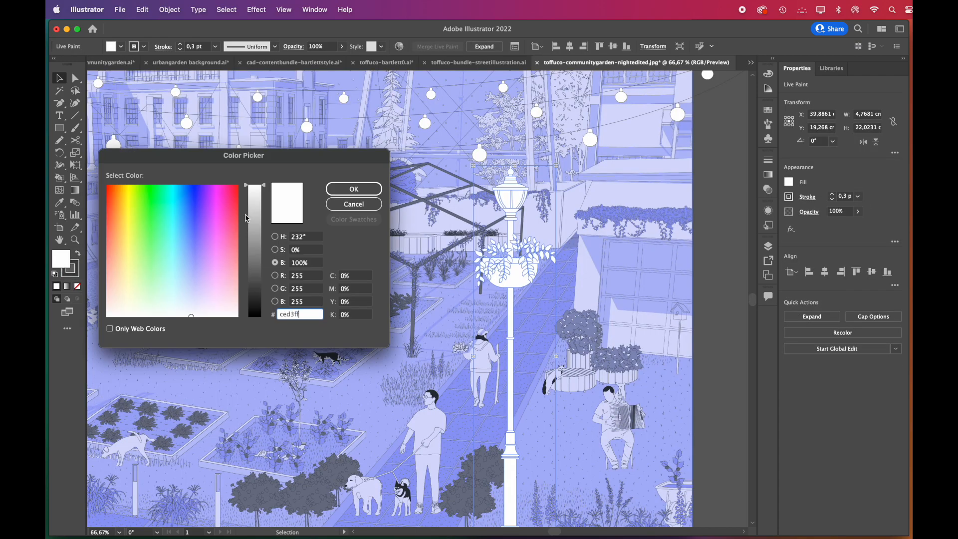
Confirm the pale blue-white lamp colour ced3ff in the Color Picker
left_click(353, 189)
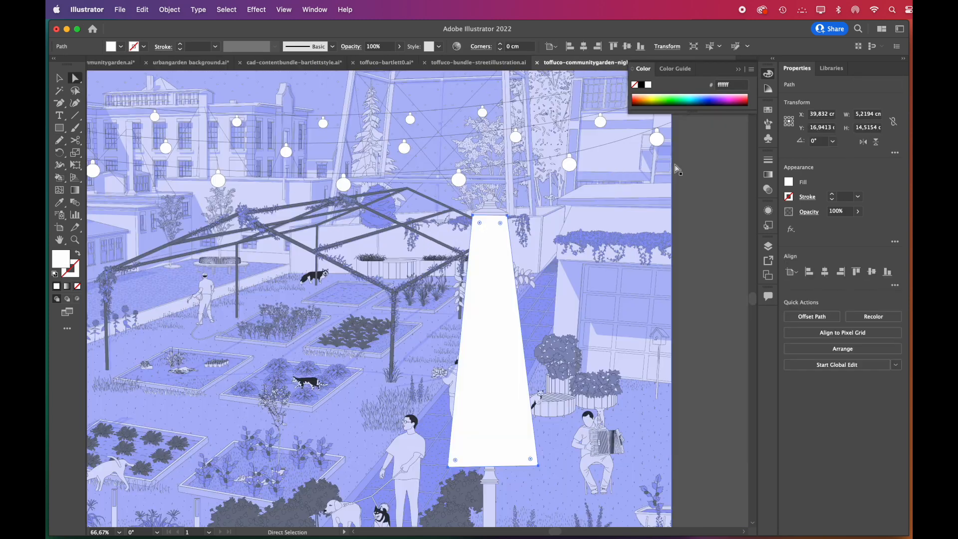
Fill the beam with a white linear gradient, 0% opacity at the bottom and 70% at the lamp
left_click(673, 154)
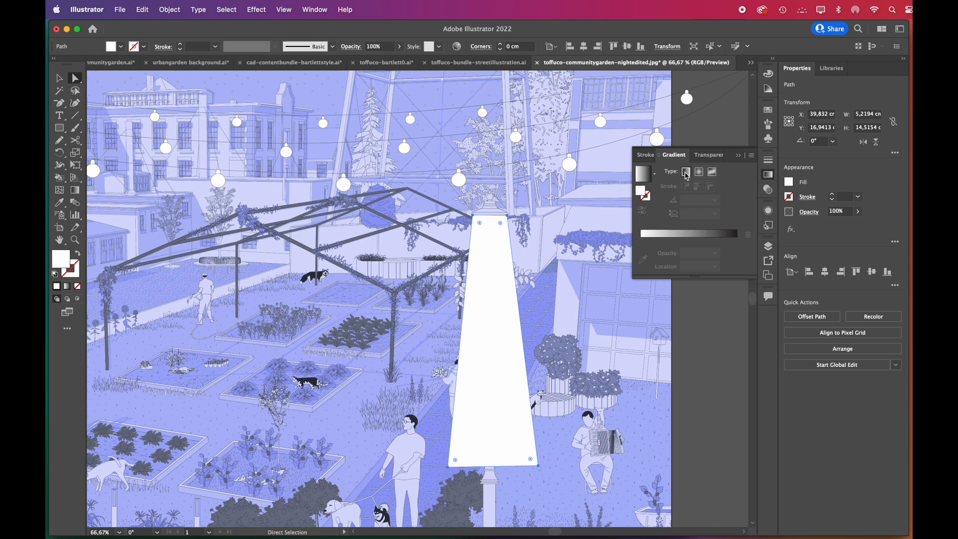
left_click(685, 171)
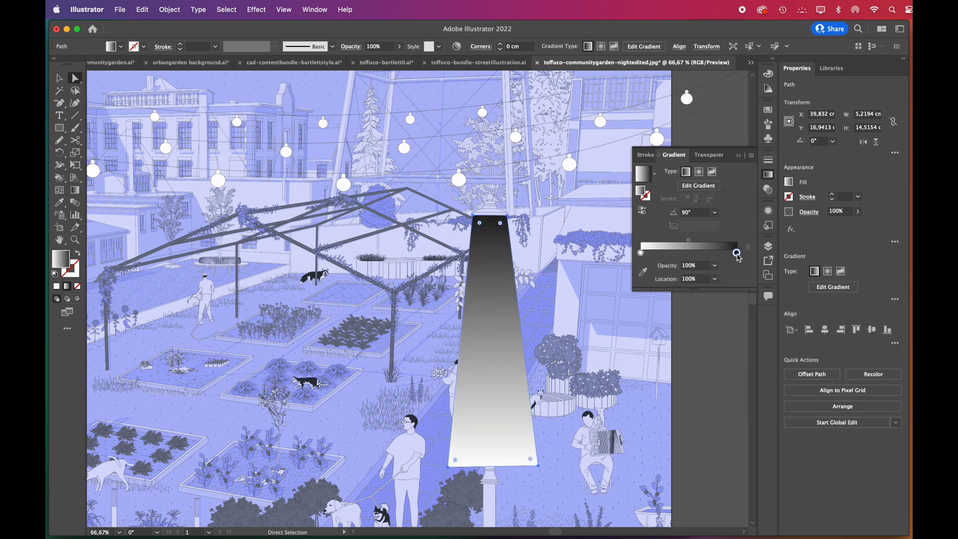
left_click(736, 253)
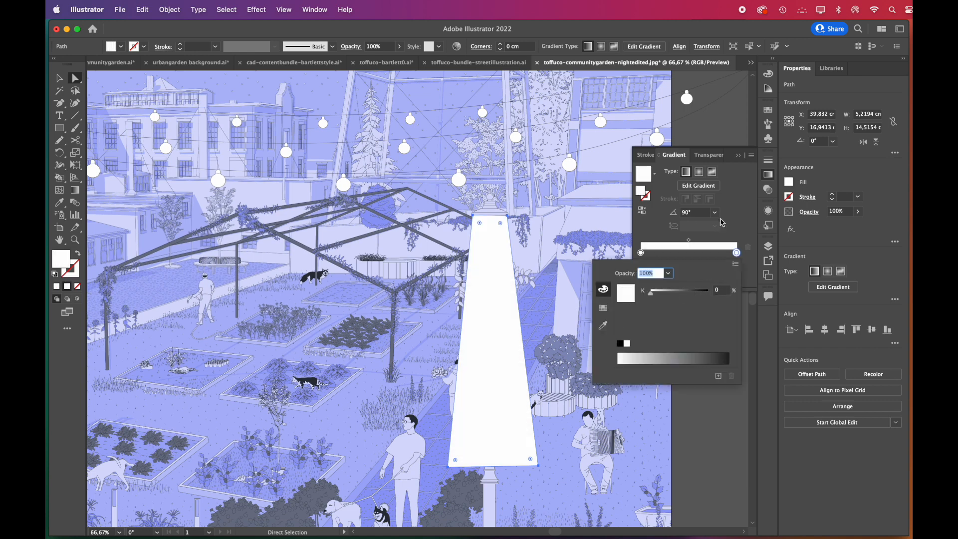
left_click(640, 252)
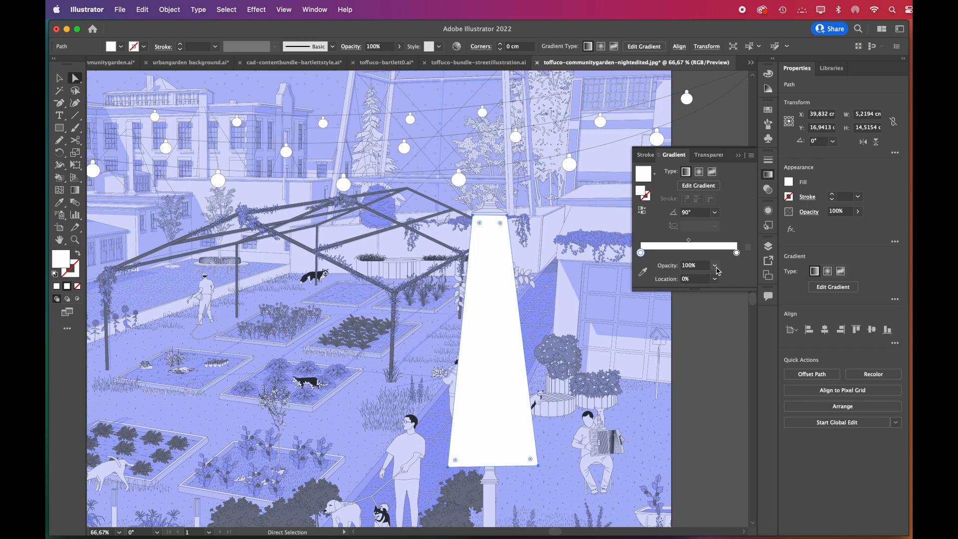
left_click(714, 264)
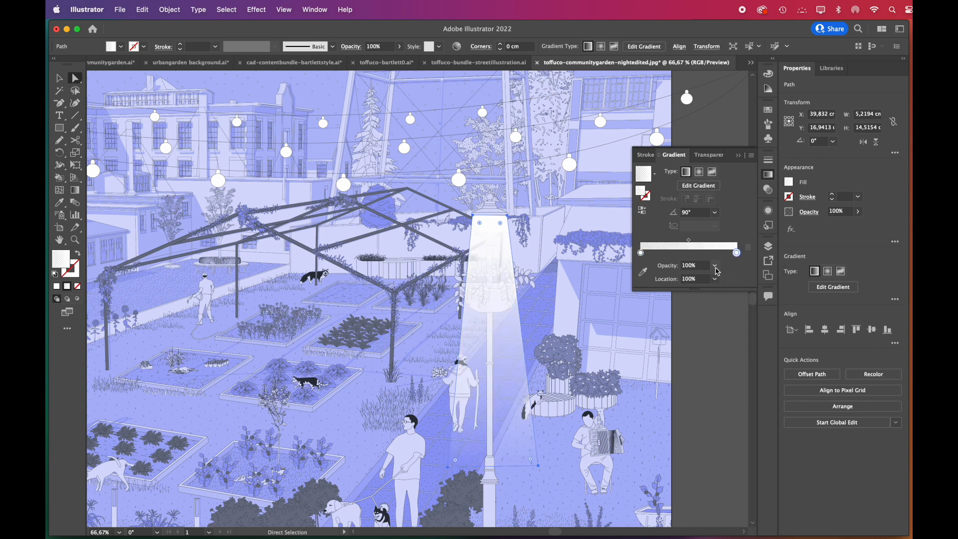
left_click(714, 264)
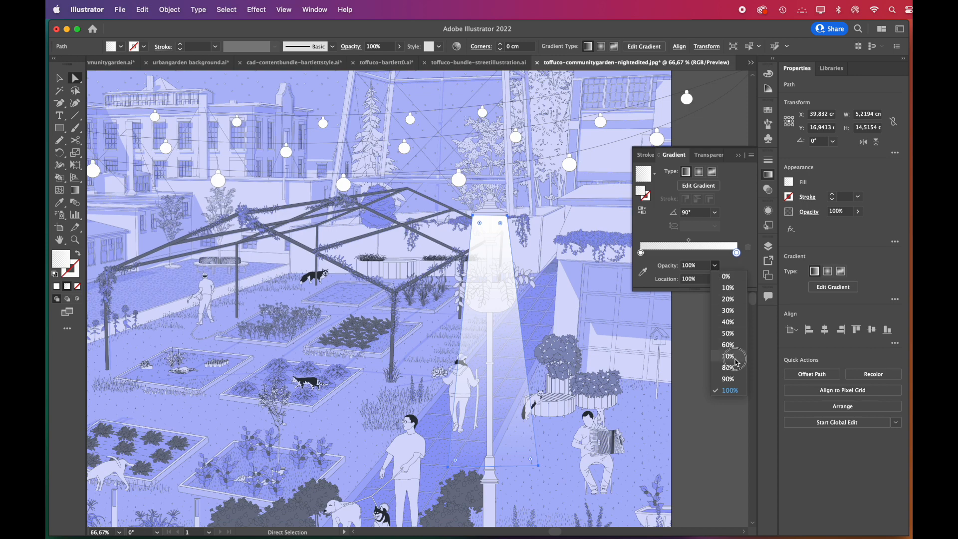
left_click(728, 355)
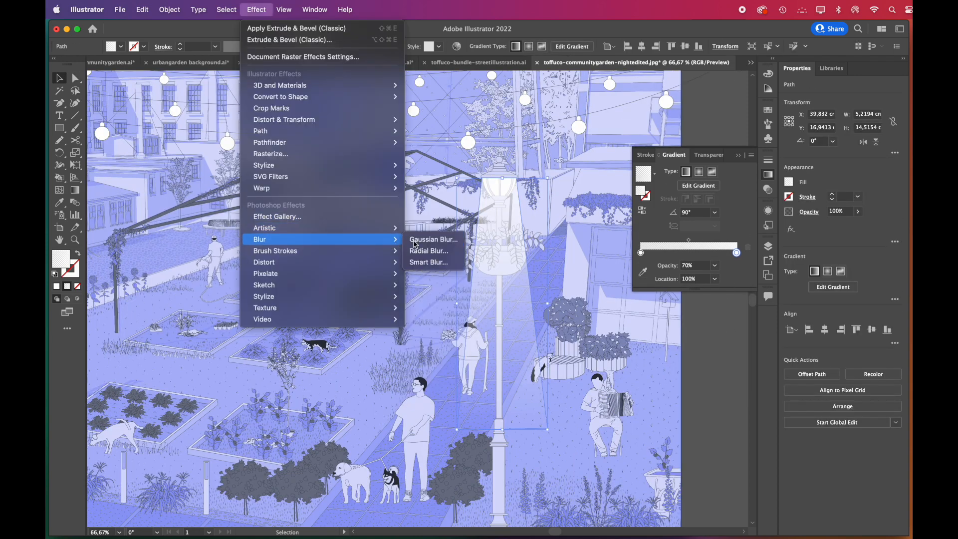
Apply a 3.64 px Gaussian Blur to both lamp beams, then show the pink day document
left_click(433, 239)
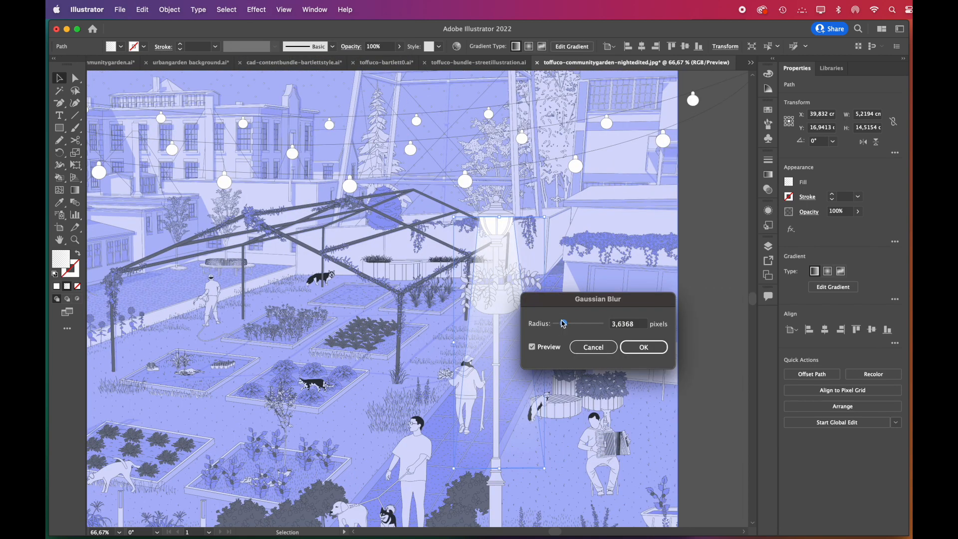
left_click(642, 347)
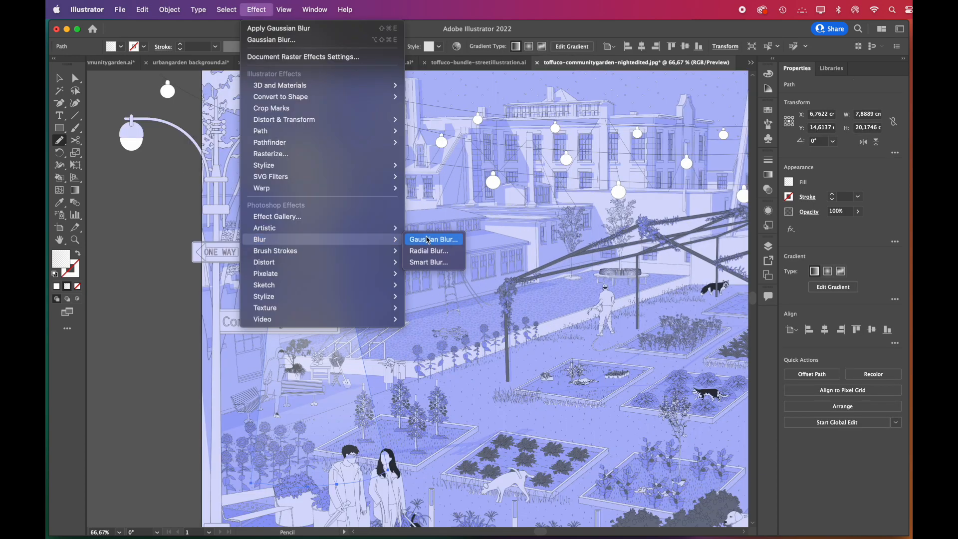
left_click(433, 238)
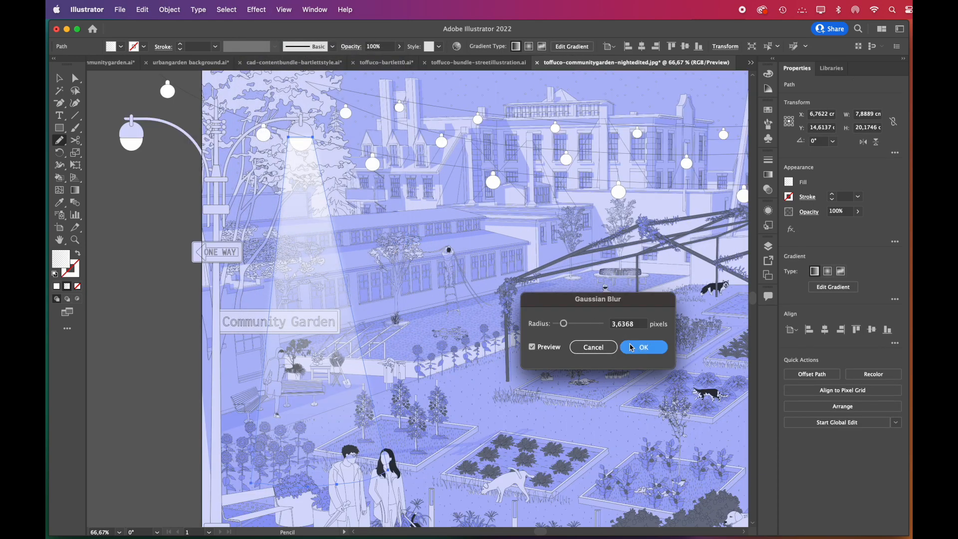
left_click(642, 346)
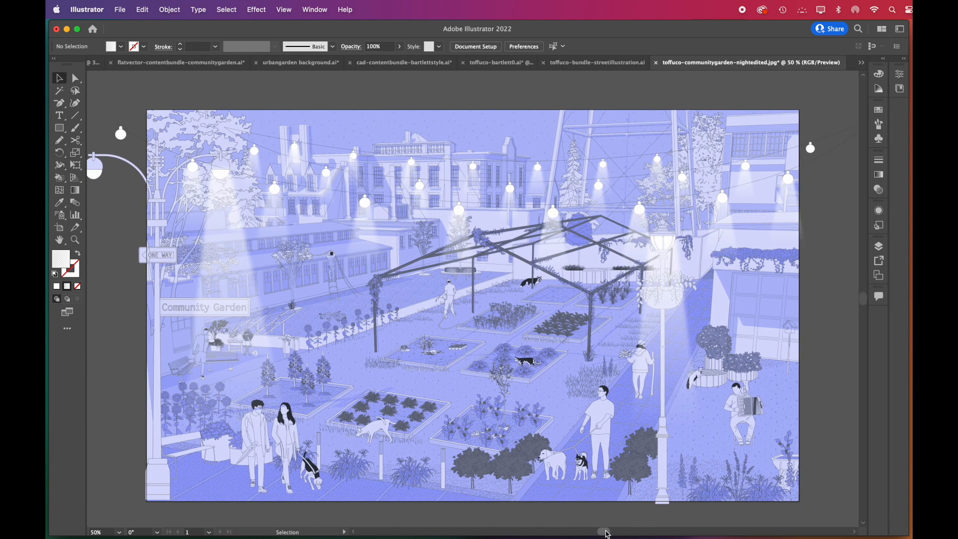
left_click(729, 62)
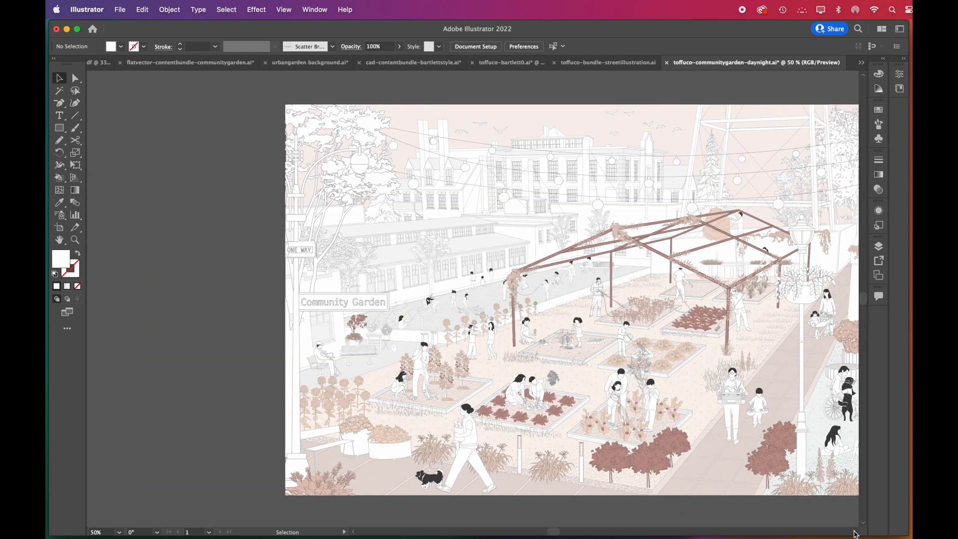